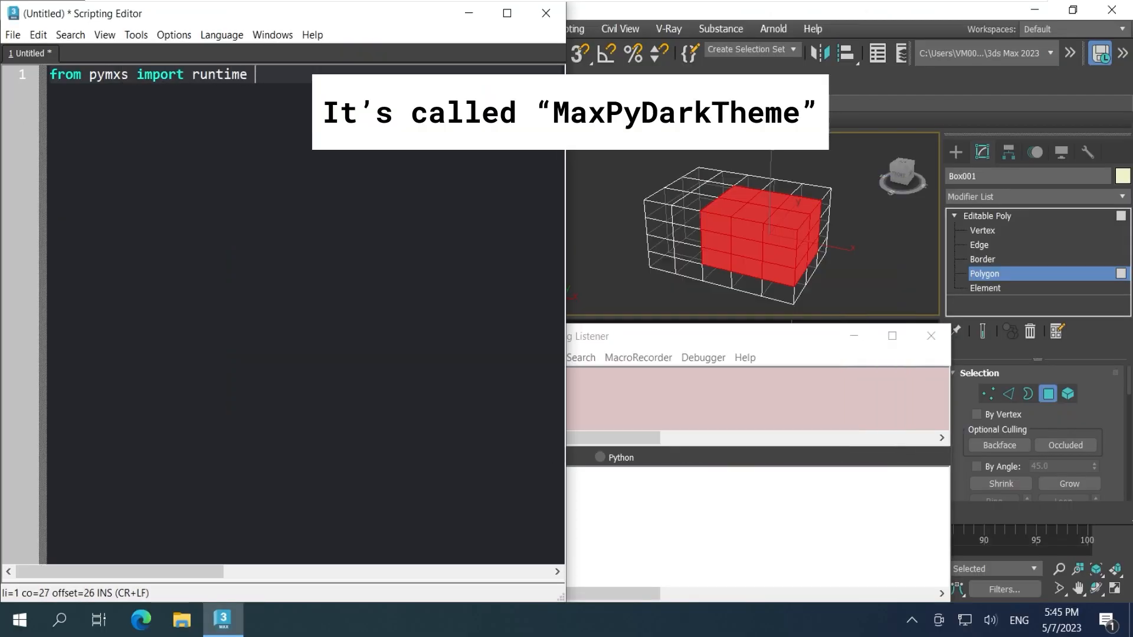
Step: Import pymxs runtime as rt, grab the selected box, set extrusionType, and loop over its selected polygons
text(as rt)
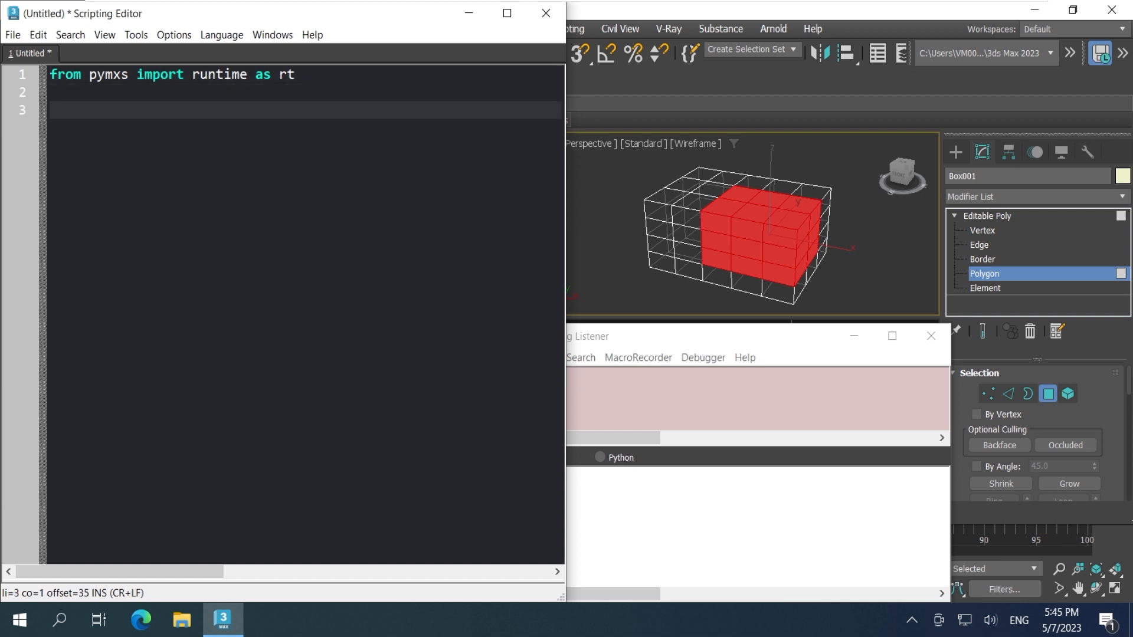
text(our_object = rt.getCurrentSelection()[0])
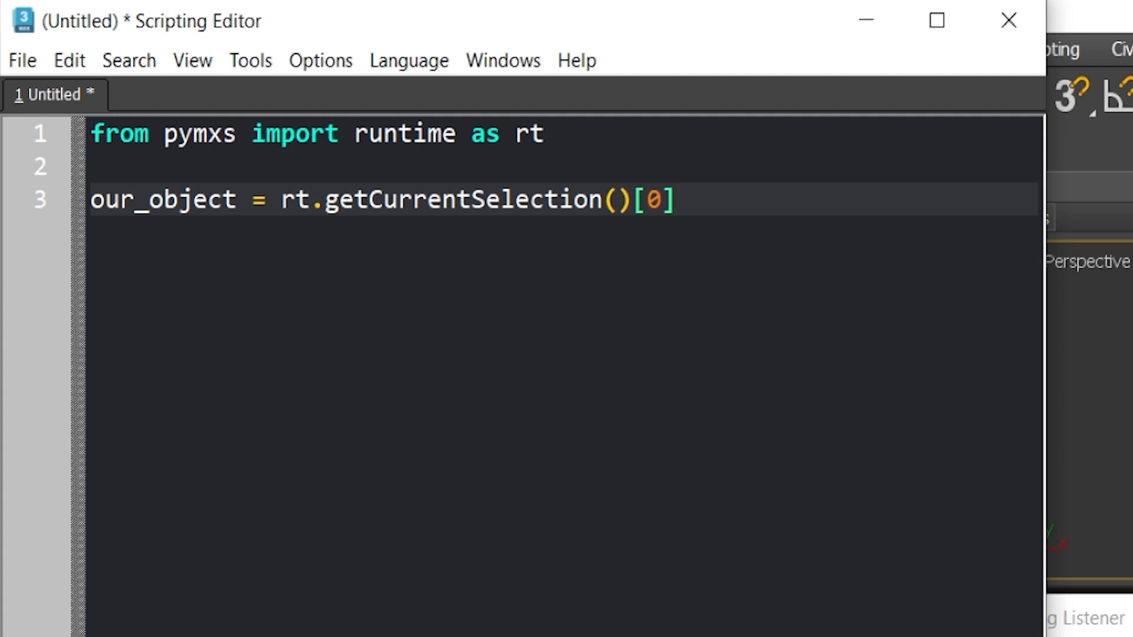
text(our_object.extrusionType = 2)
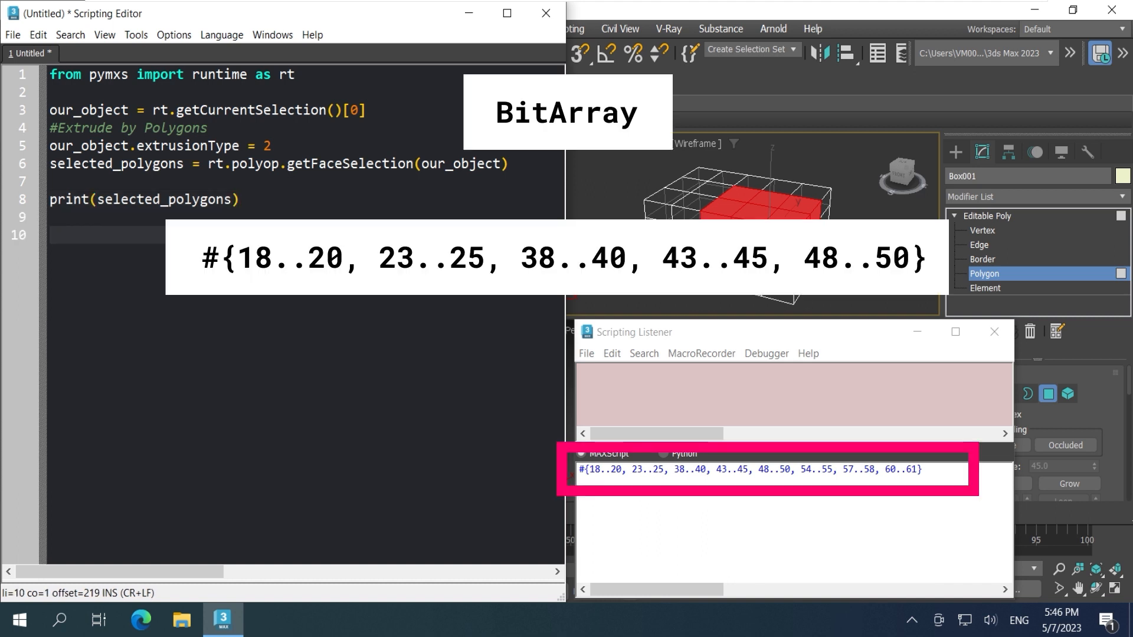
text(for i in selected_polygons:)
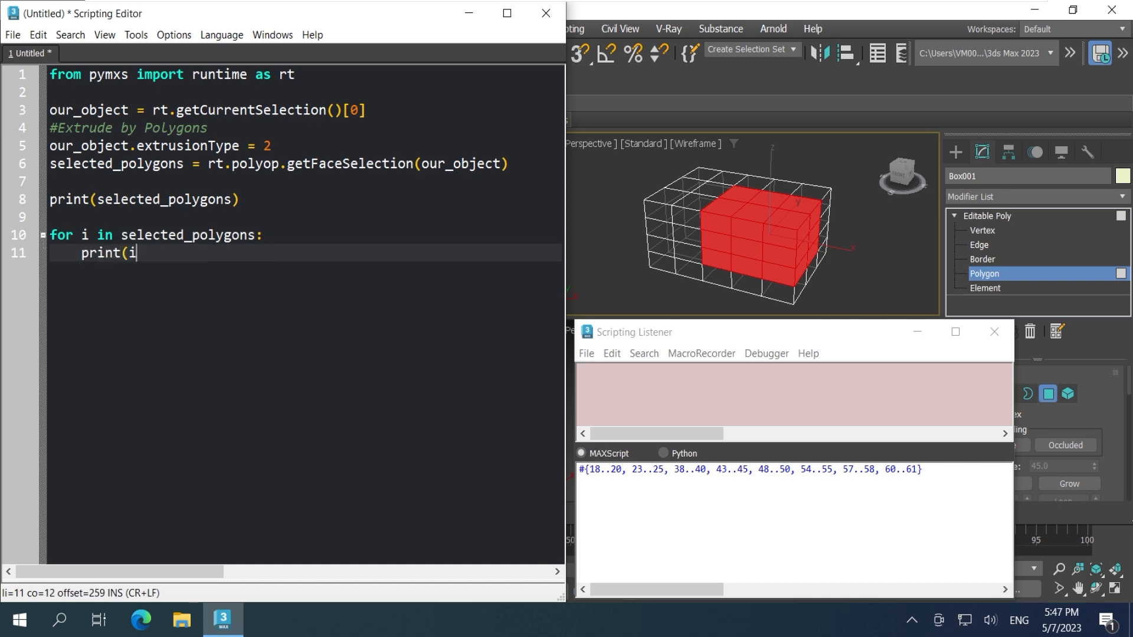
text())
text(r)
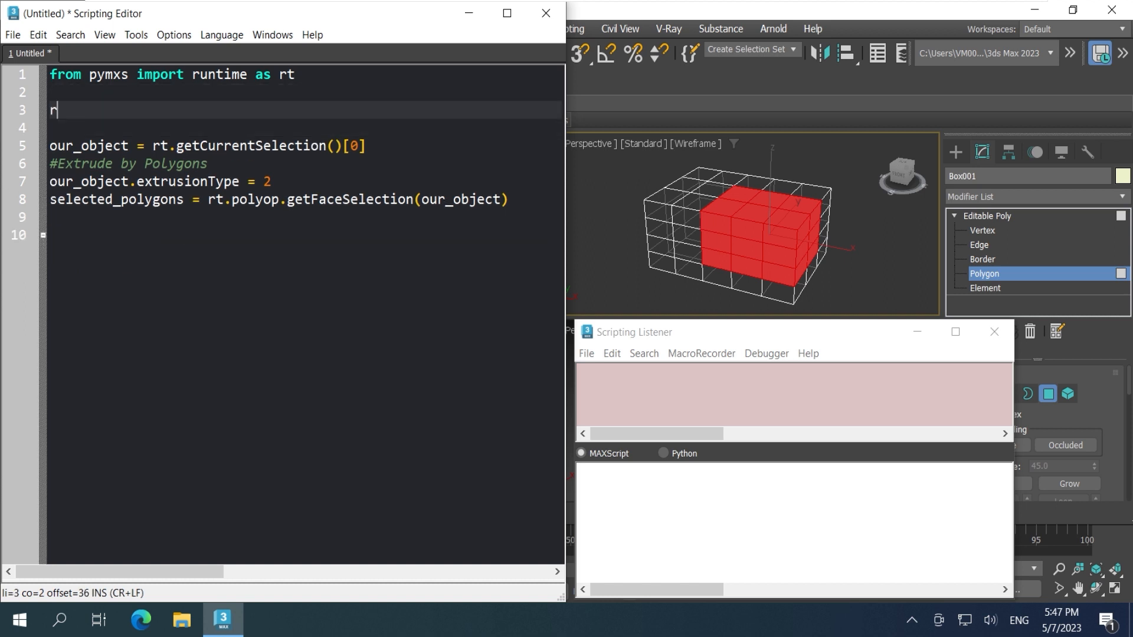
Step: Define a MAXScript b2a function via rt.execute that converts a BitArray to an Array
text(t.execute)
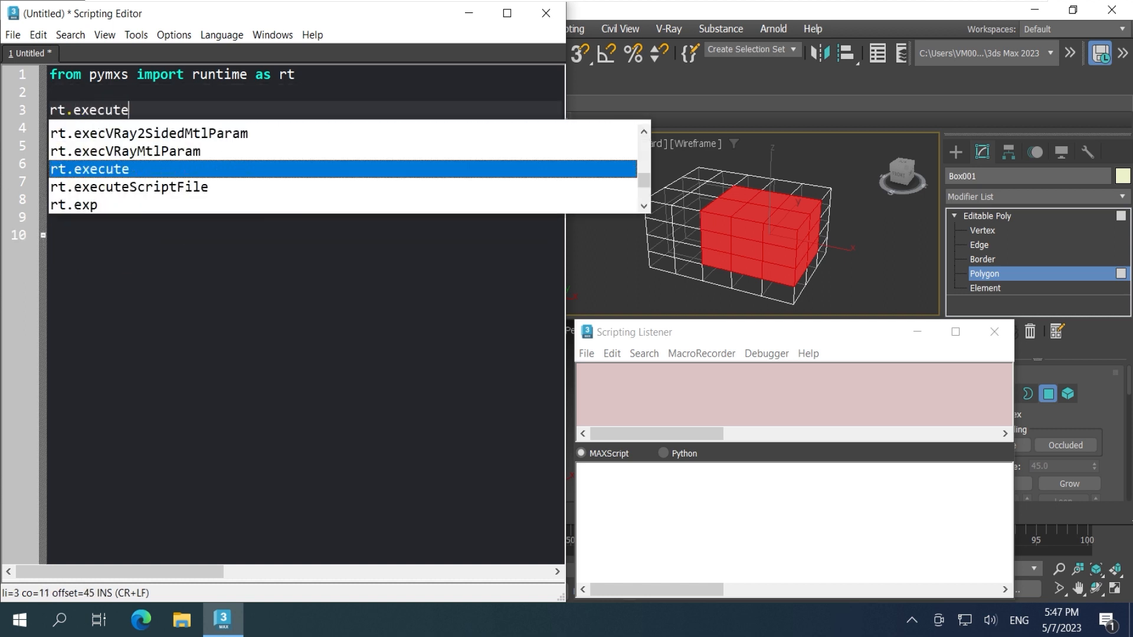
text(("fn)
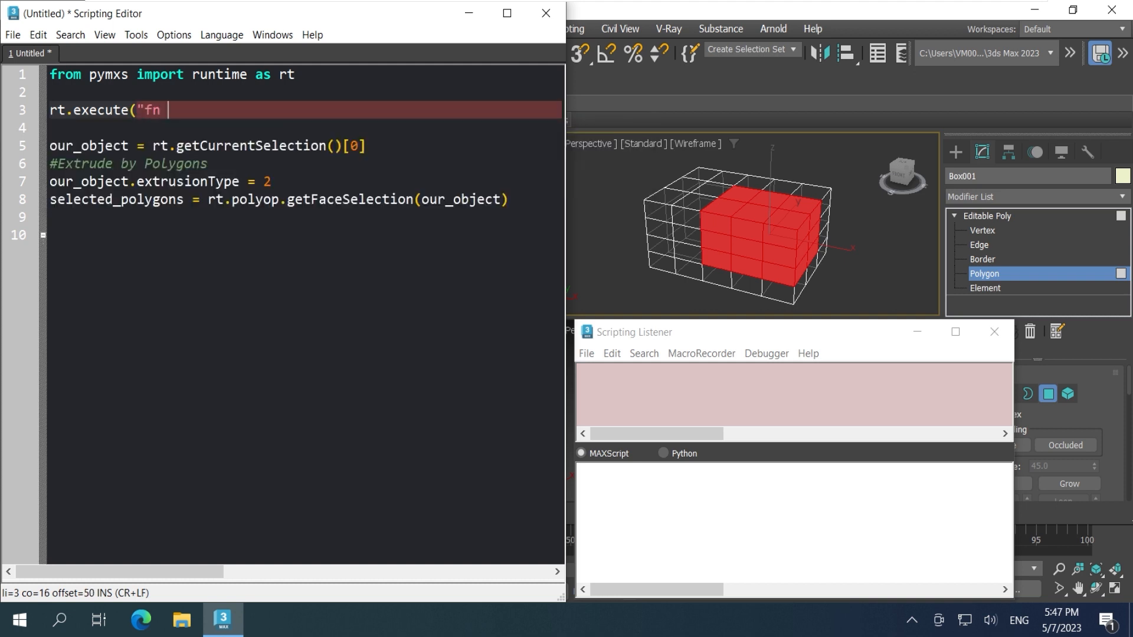
text(b2a)
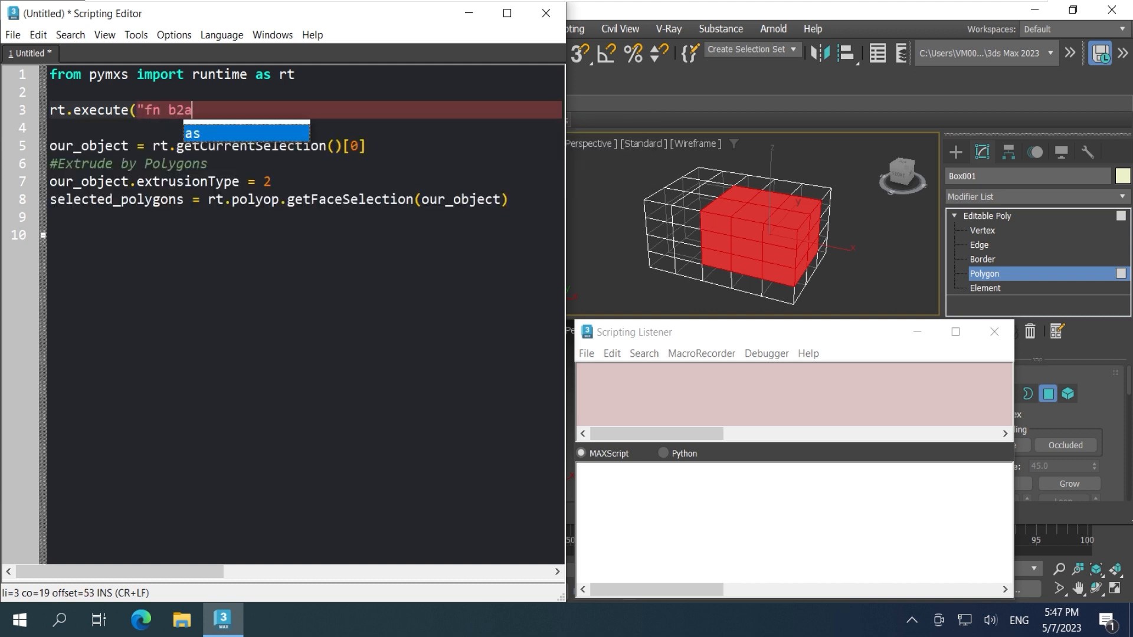
text(the_b)
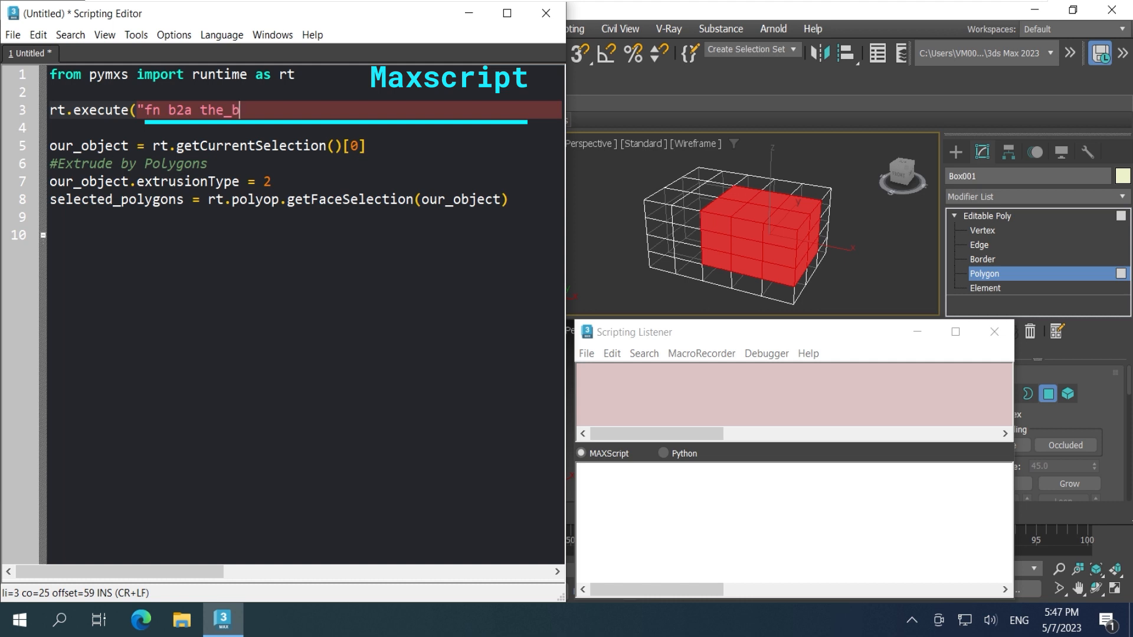
text(i)
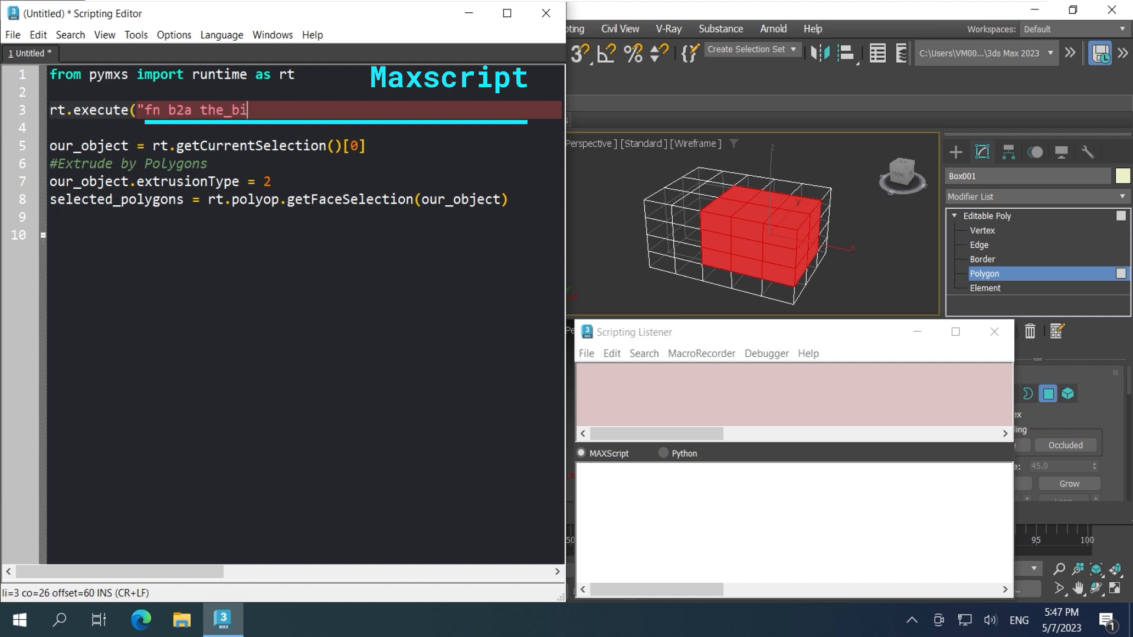
text(rray = (return)
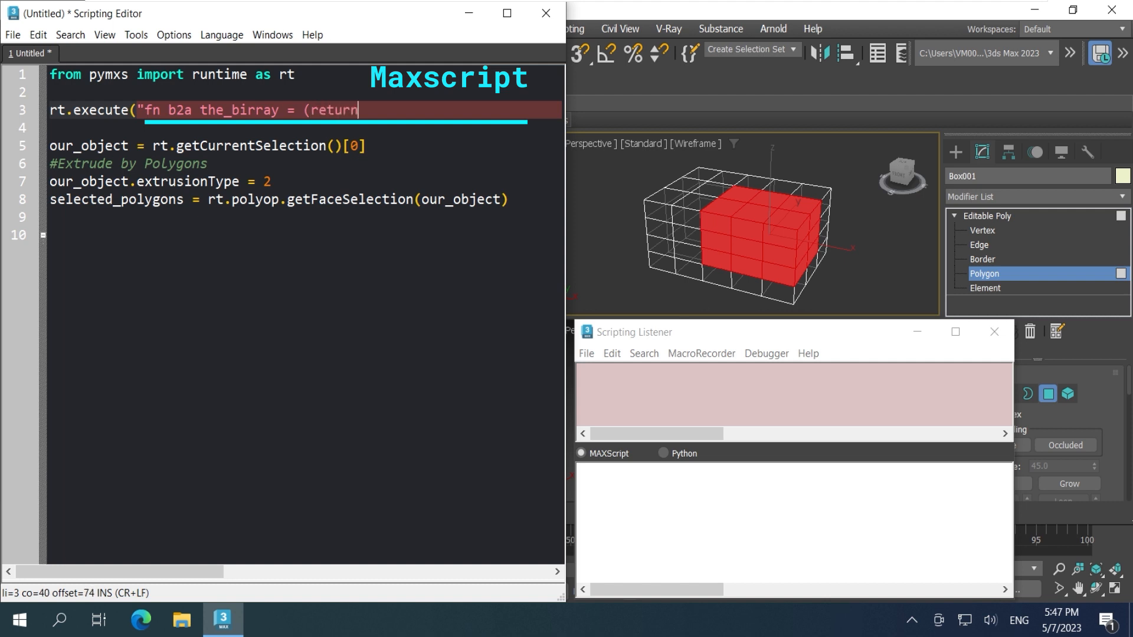
text(the_birray as Array)"))
click(304, 234)
text(#)
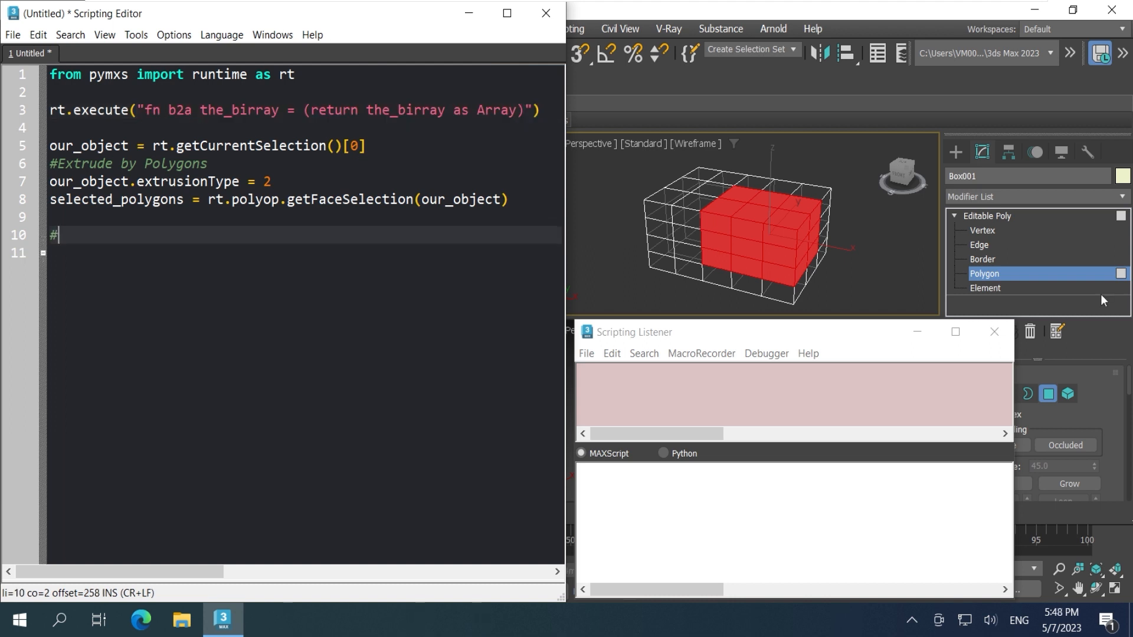
text(Convert BitArray to Array)
click(305, 253)
text(selected_polygon)
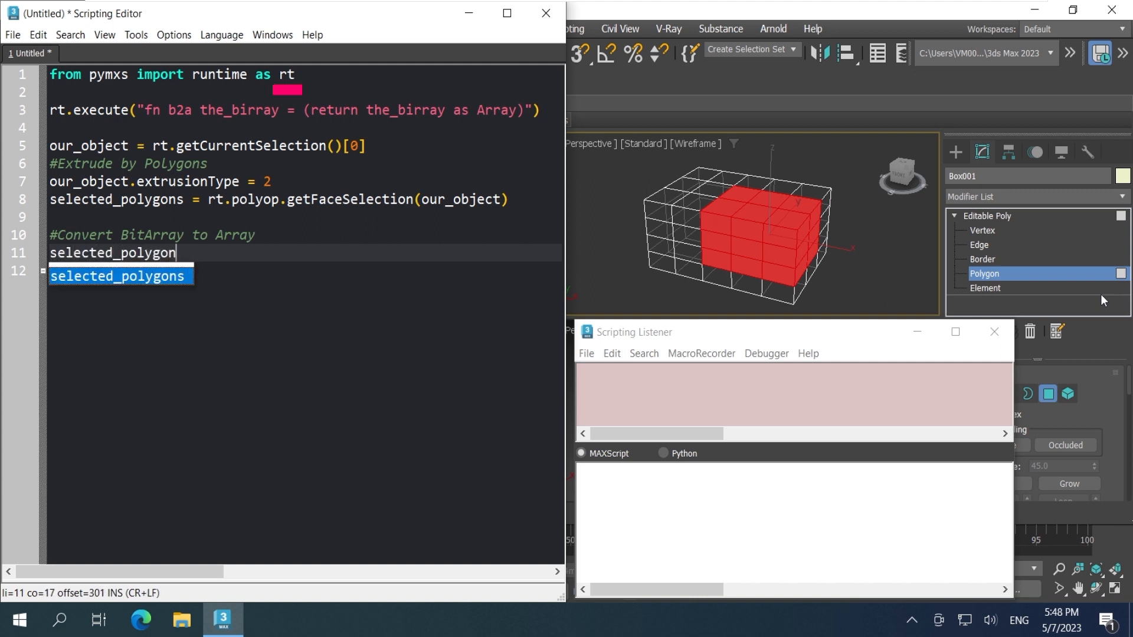
Step: Set selected_polygons_array = list(rt.b2a(selected_polygons)) and run the script
text(s_array =)
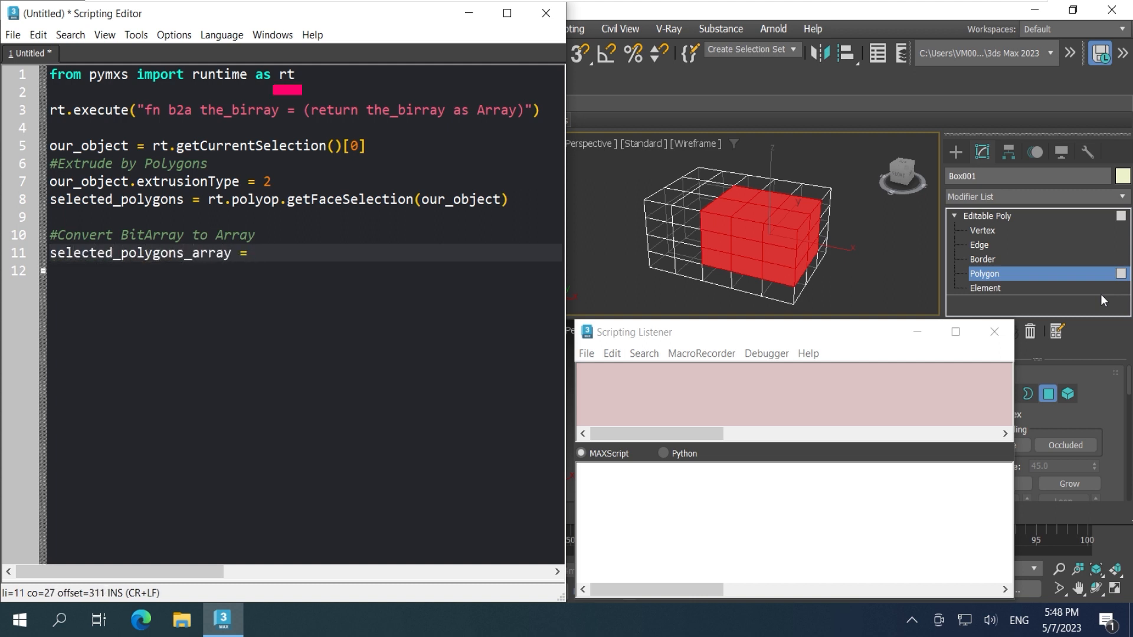
text(list(rt.)
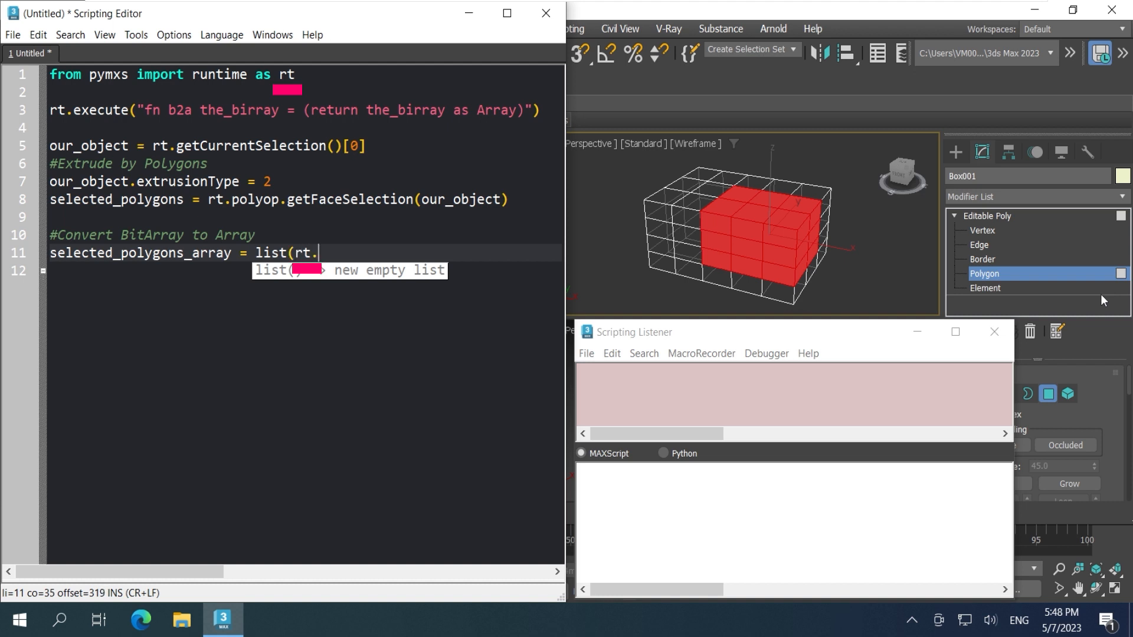
text(b2a()
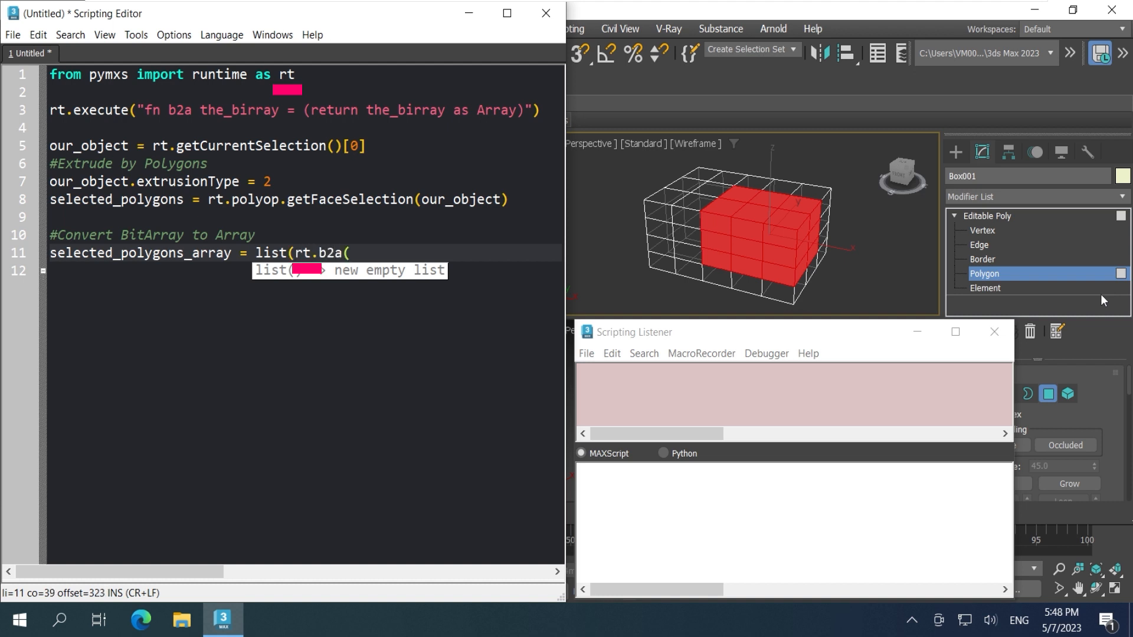
text(selected_poly)
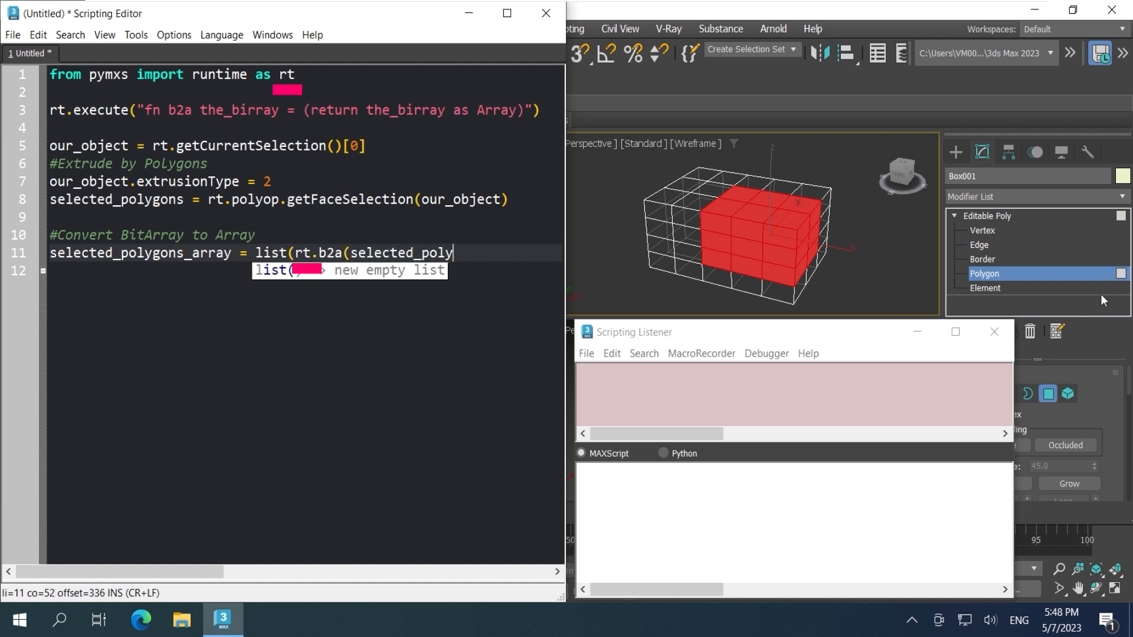
key(ctrl+e)
text(our)
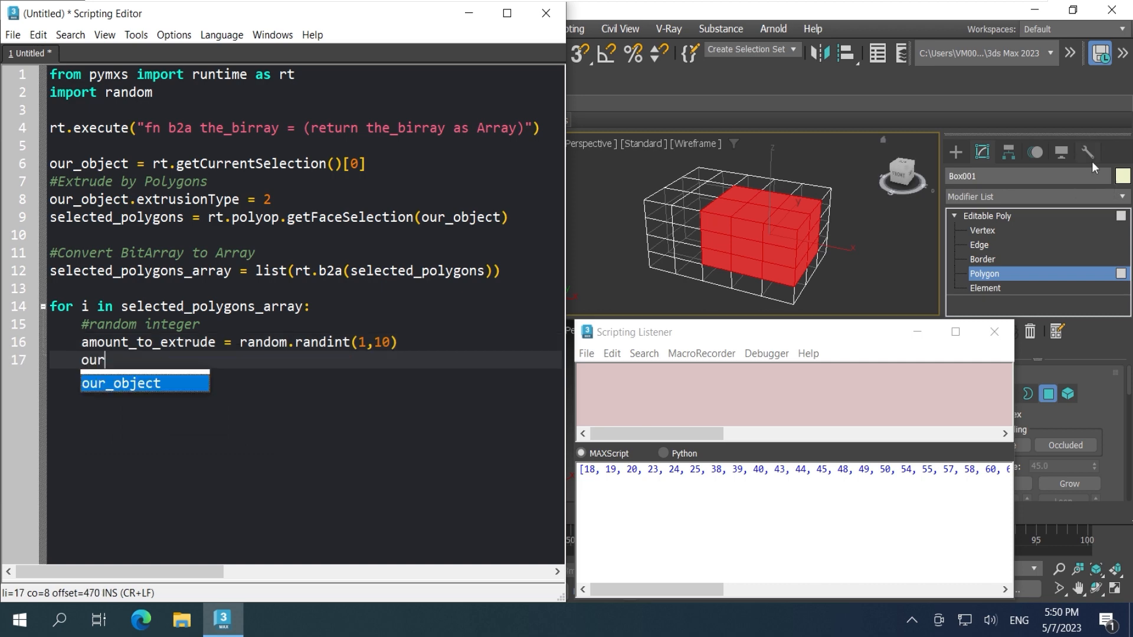
Step: Select each face i, set faceExtrudeHeight to the random amount, and apply the Extrude button operation
text(.EditablePoly.SetSelection("Face",rt.BitArray(o)
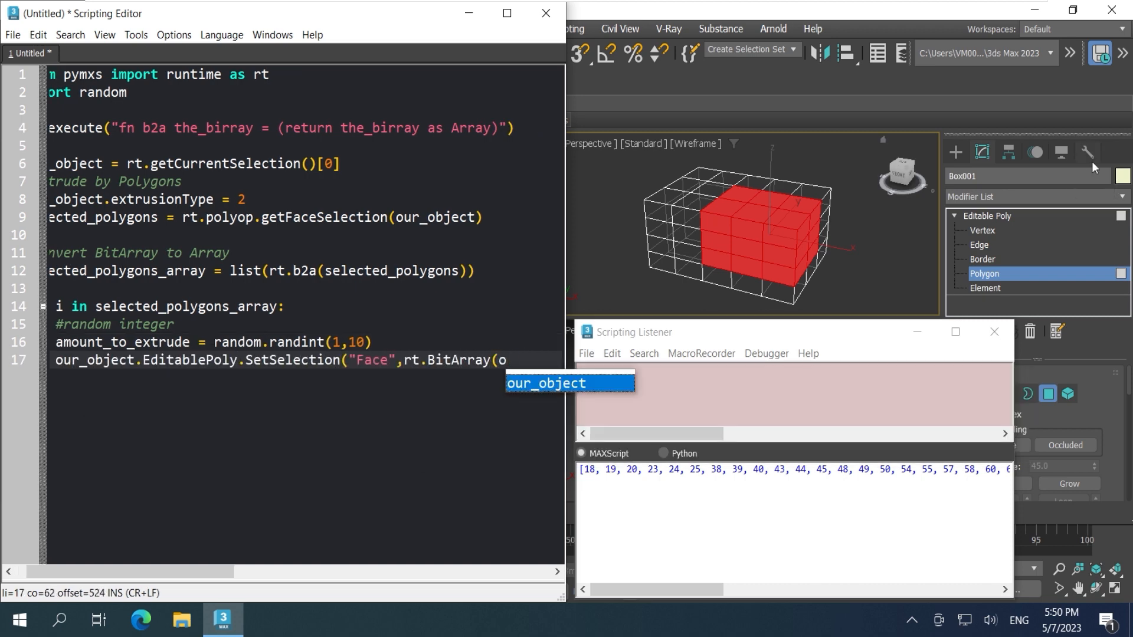
text(our_object.faceExtrudeHeight = amount_to_extrude)
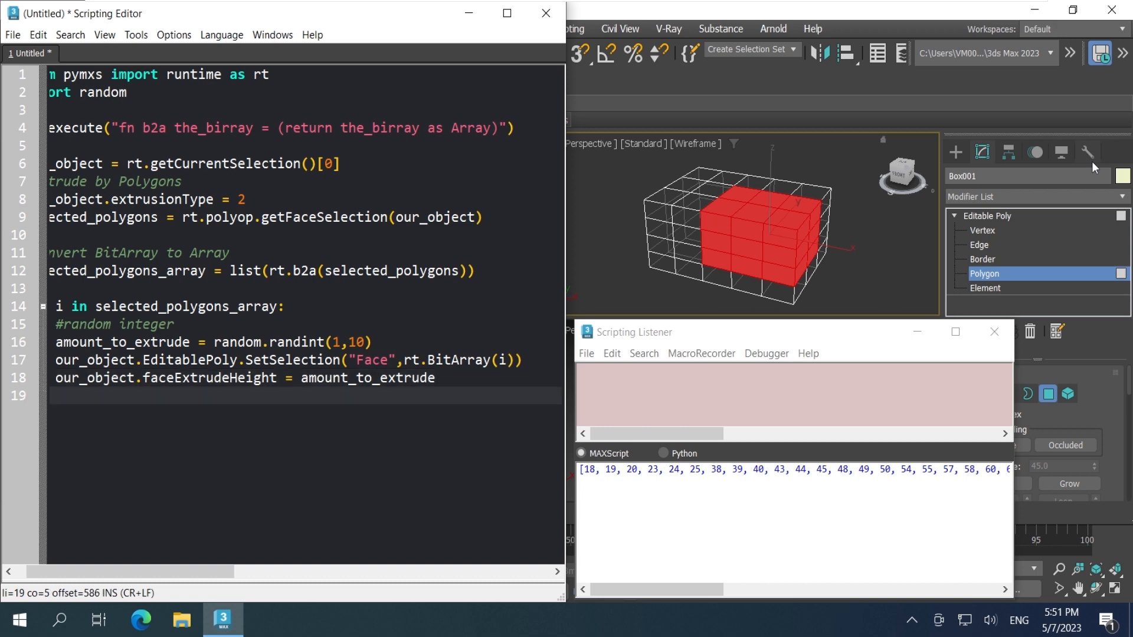
text(our_object.EditablePoly.buttonOp("Extrude"))
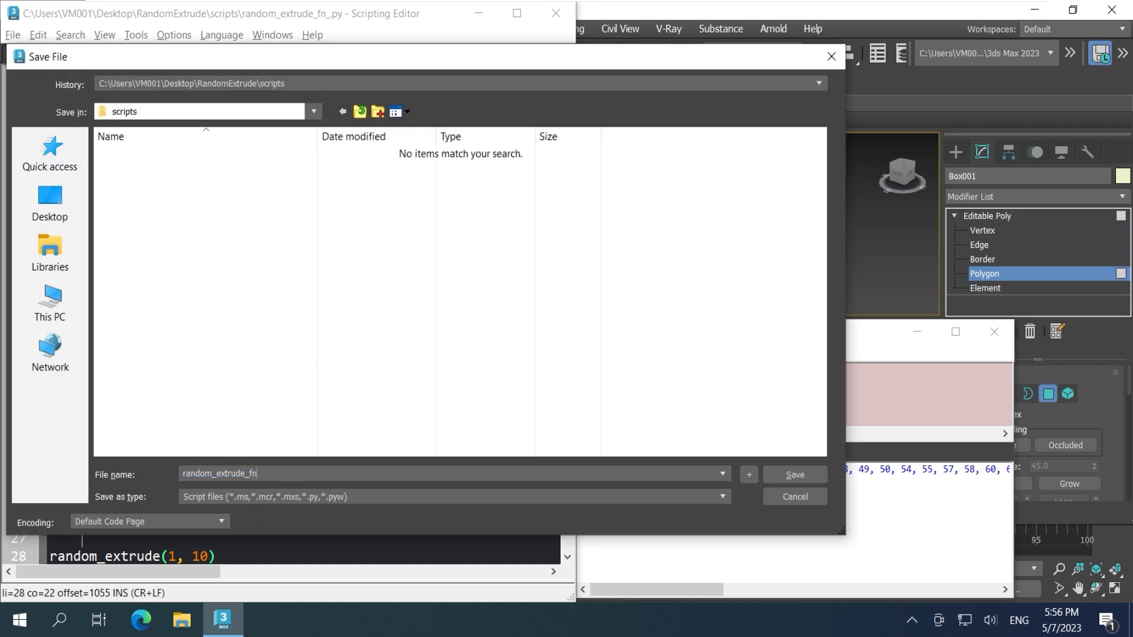
Step: Save the function script as random_extrude_fn and a new script as random_extrude_ui
click(793, 474)
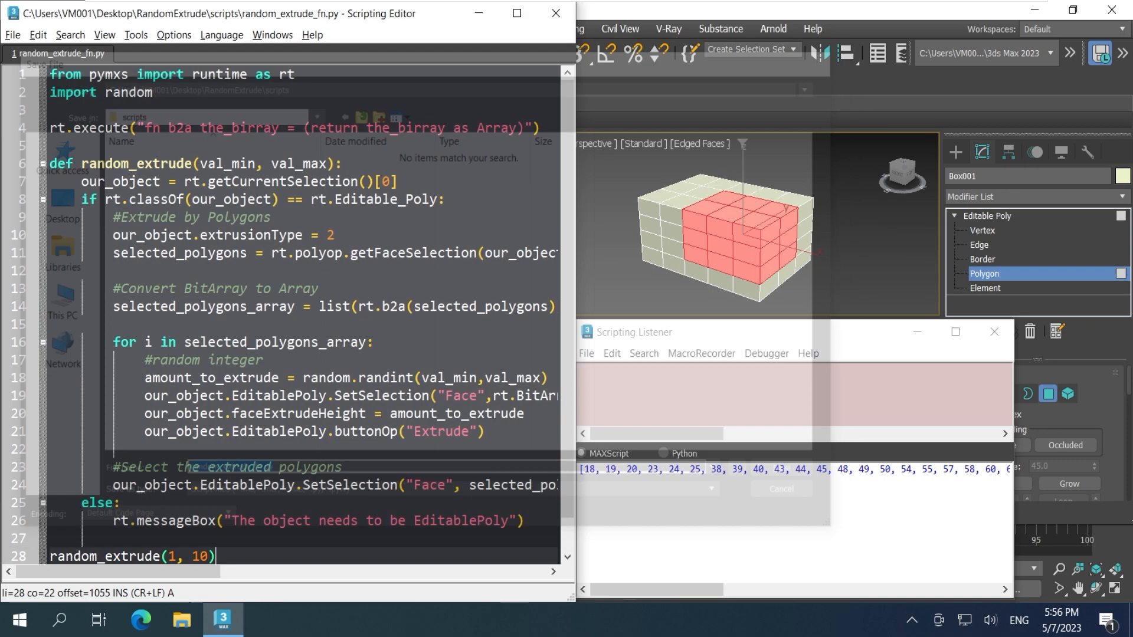
click(12, 35)
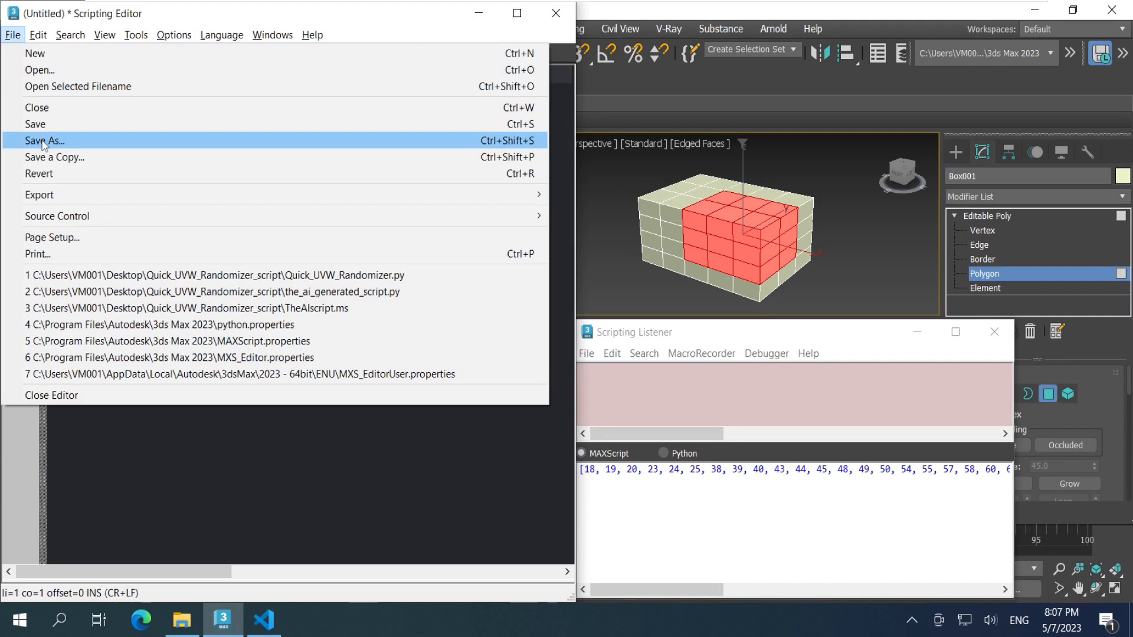
click(44, 141)
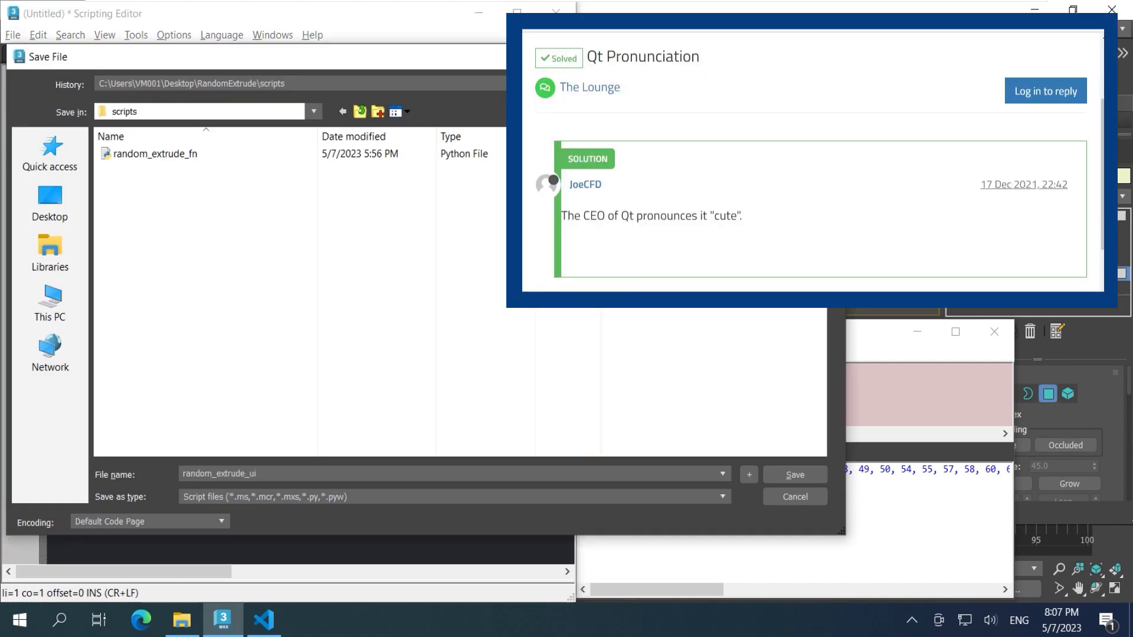
click(793, 474)
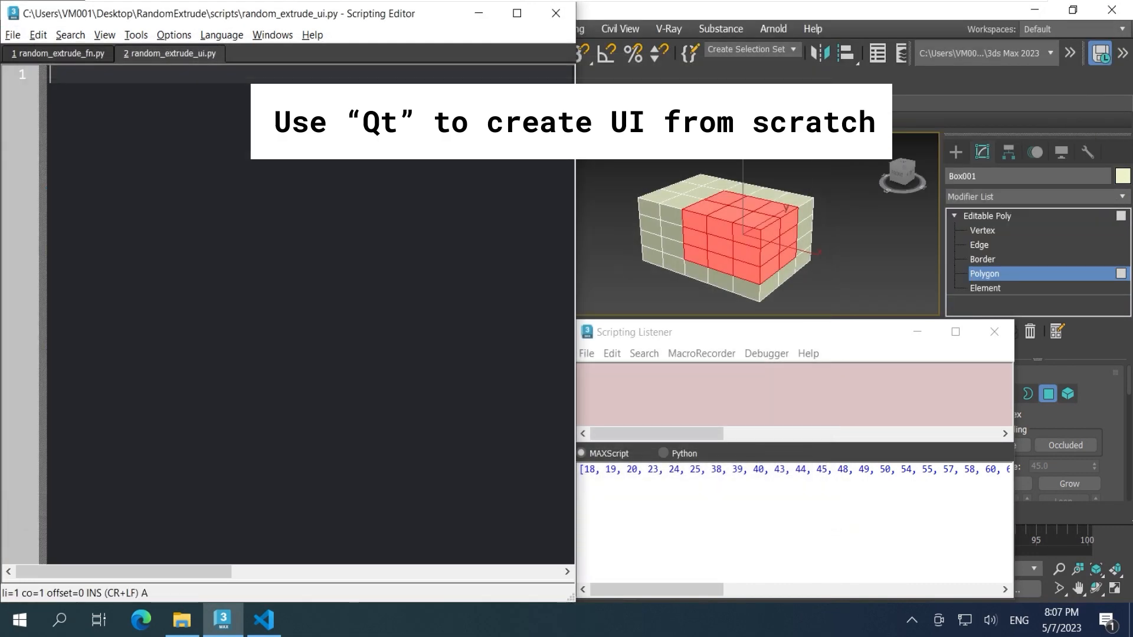
Step: Type the comment '# AI AI AI !!!' on the first line of random_extrude_ui
text(# A)
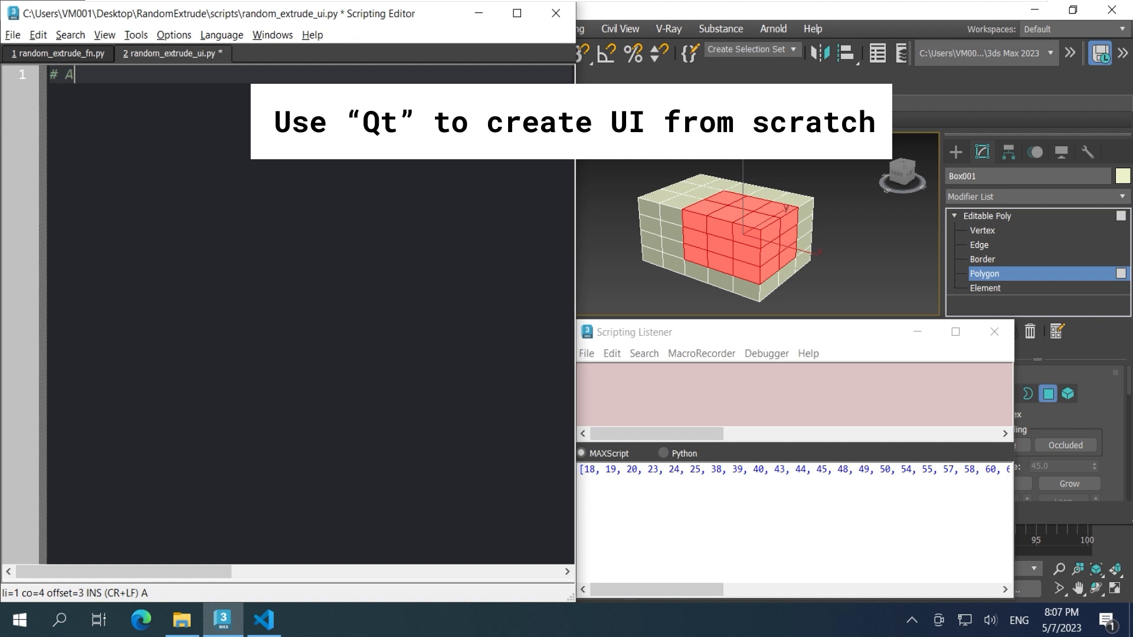
text(I AI A)
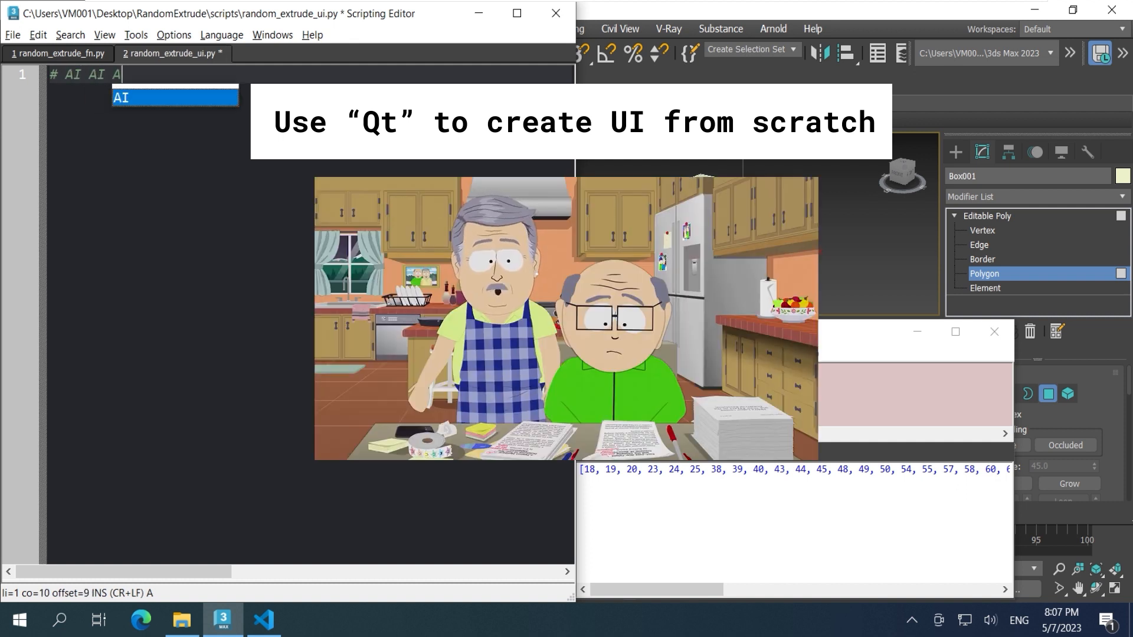
text(I !!!)
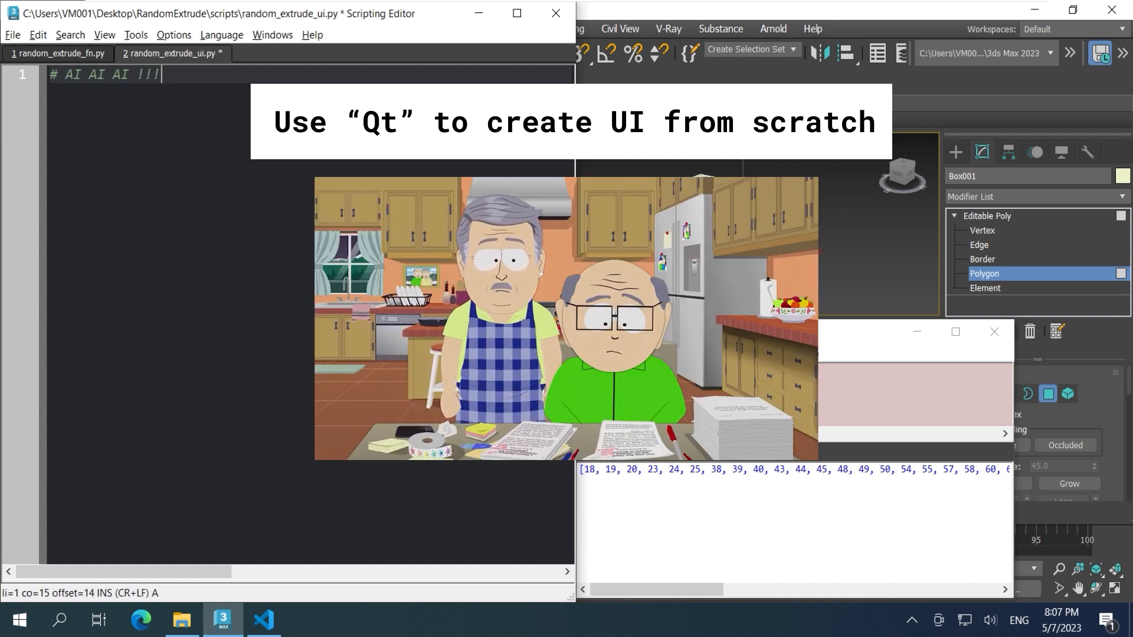
text(OK!)
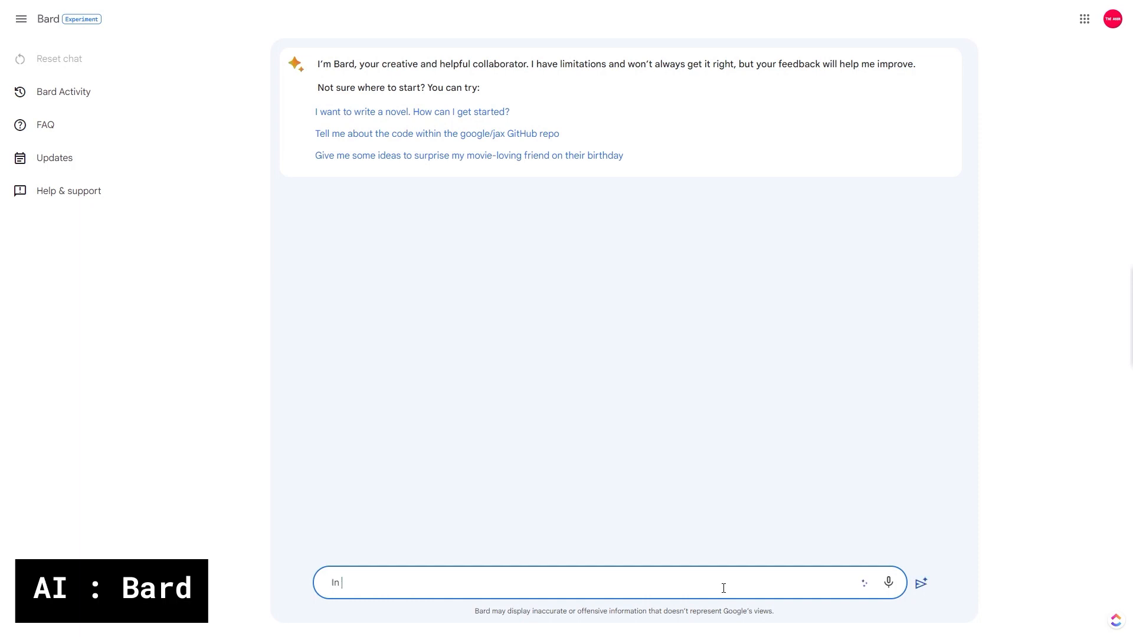
Step: Ask Bard for a PySide2 UI with a 350×50 image label, two spinners and a Random Extrude button
text(PySide2 create)
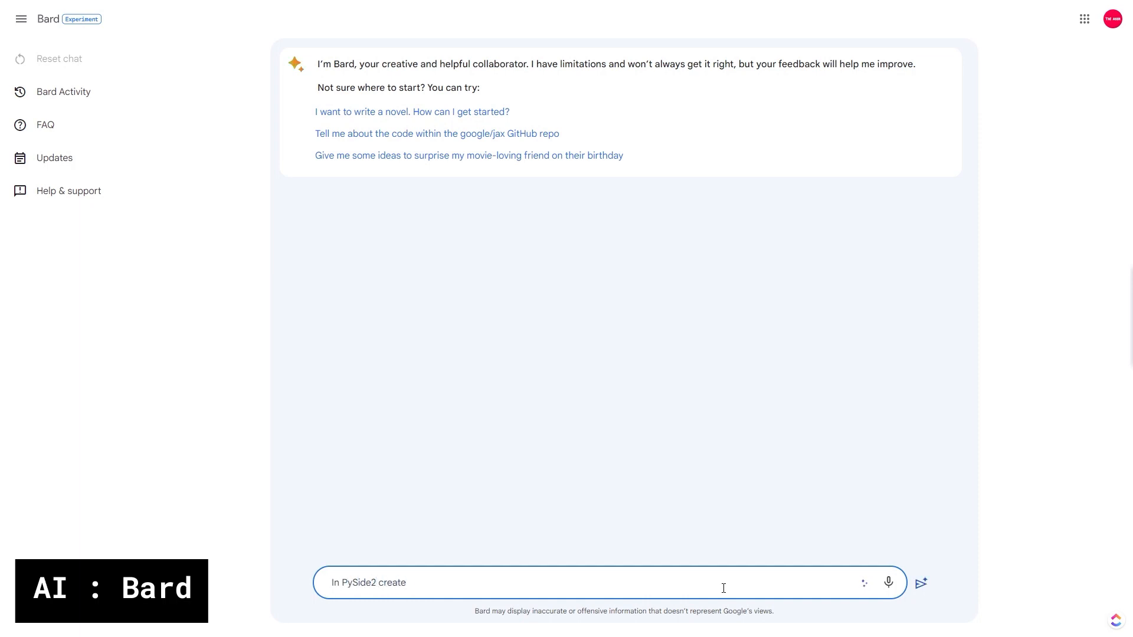
text(a ui with top label with)
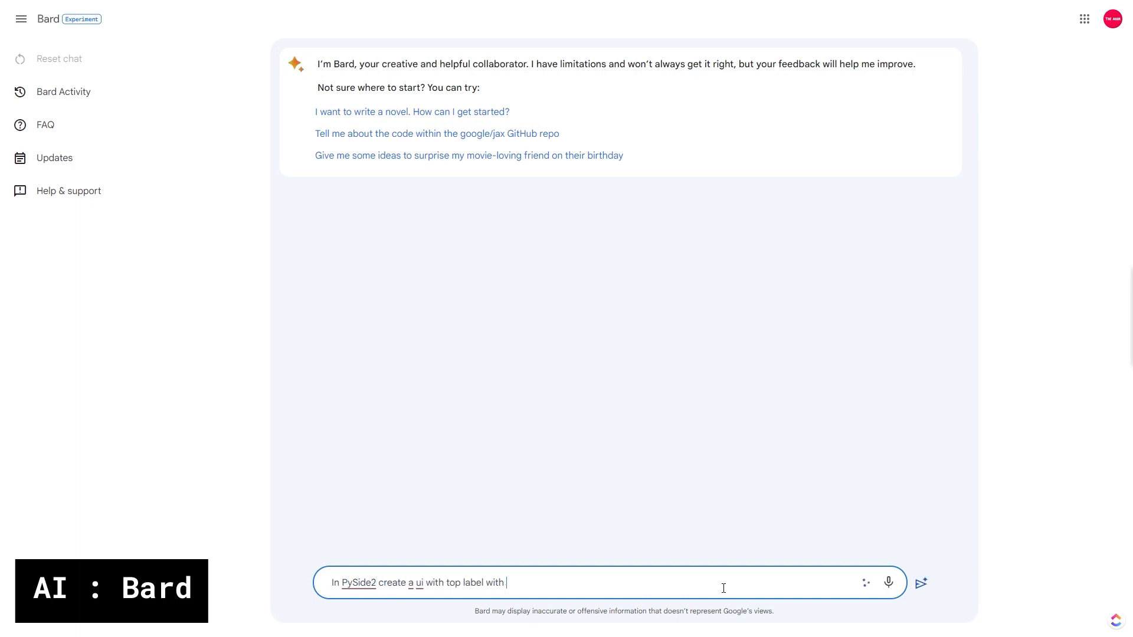
text(an image the size of 350 * 50 pixels. make a grid layout with)
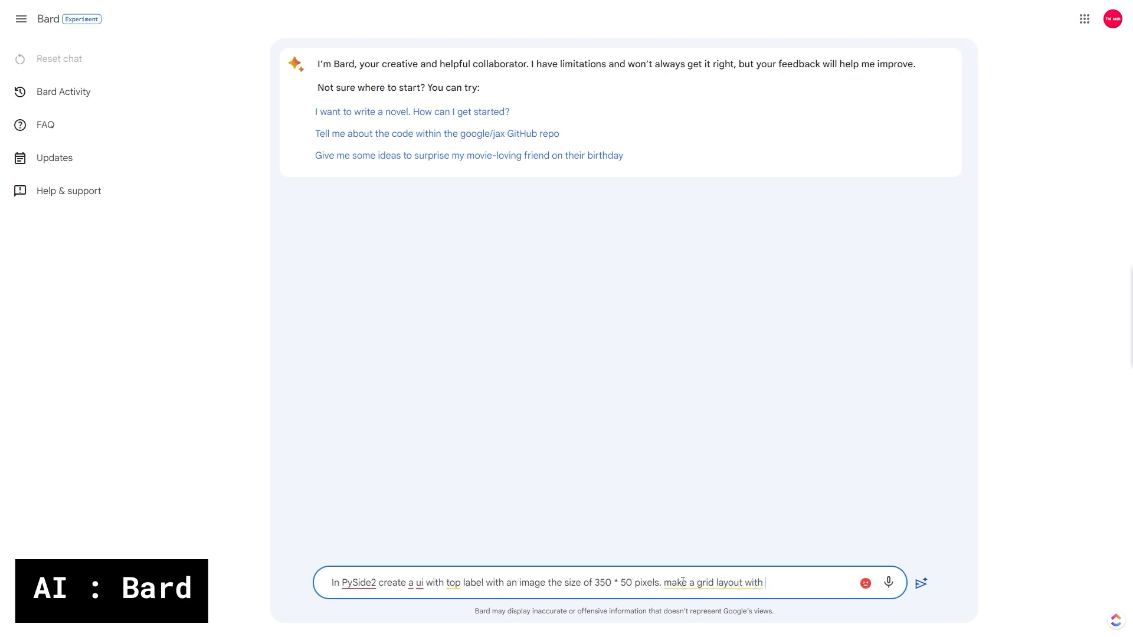
text(2 spinners and a button called "Random Extrude". The 2 spinners, first one has a label on the left that said "Maximum" and th)
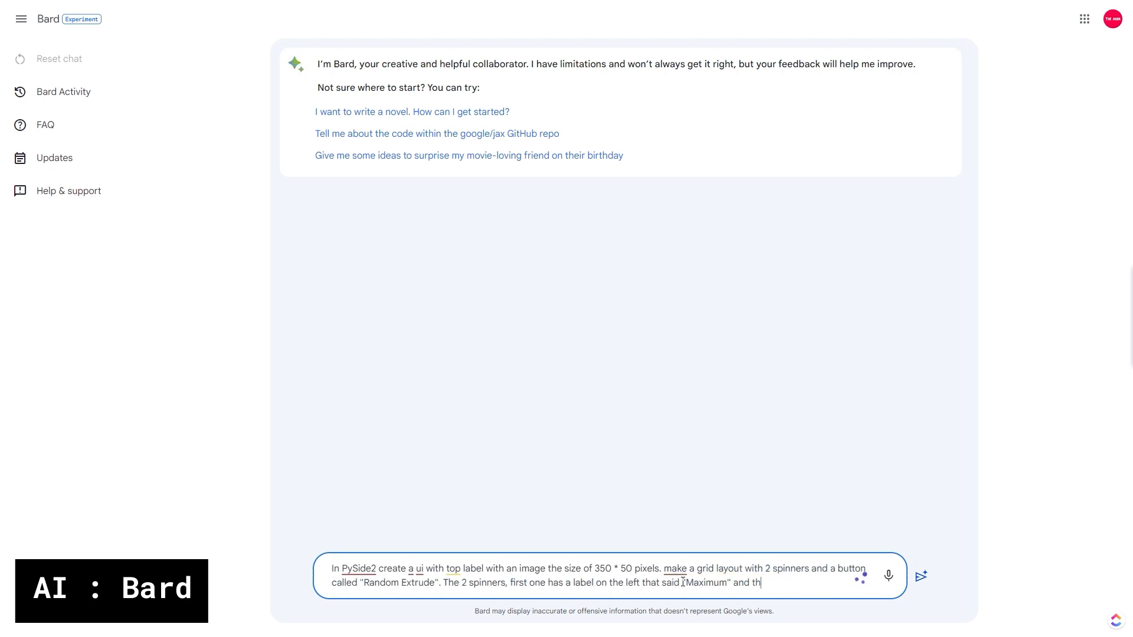
click(920, 576)
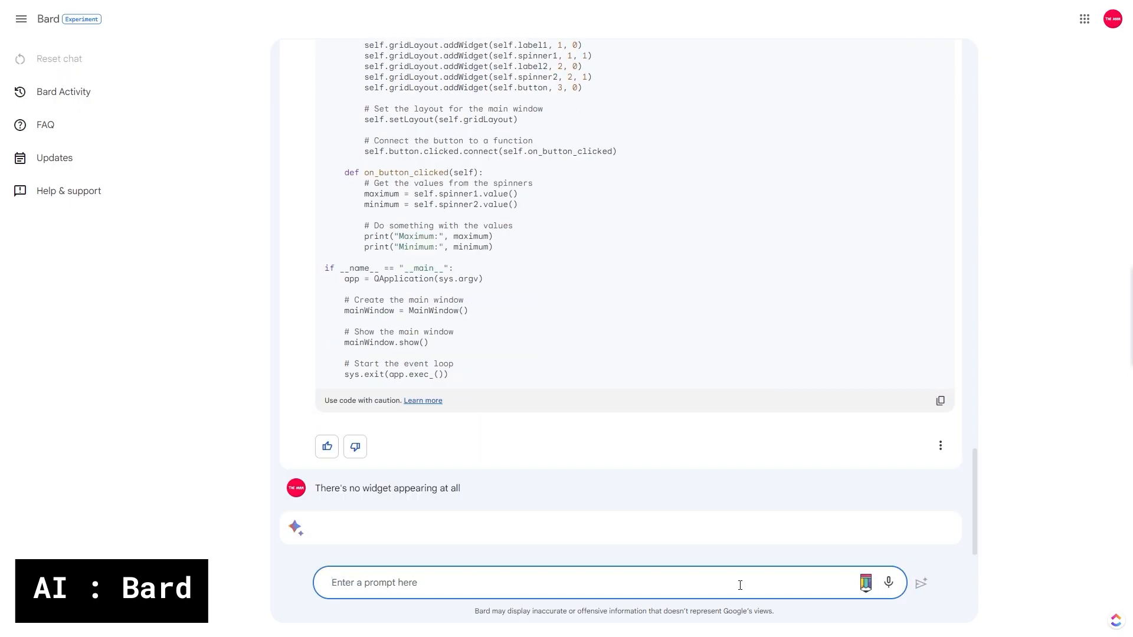
scroll(down, 3)
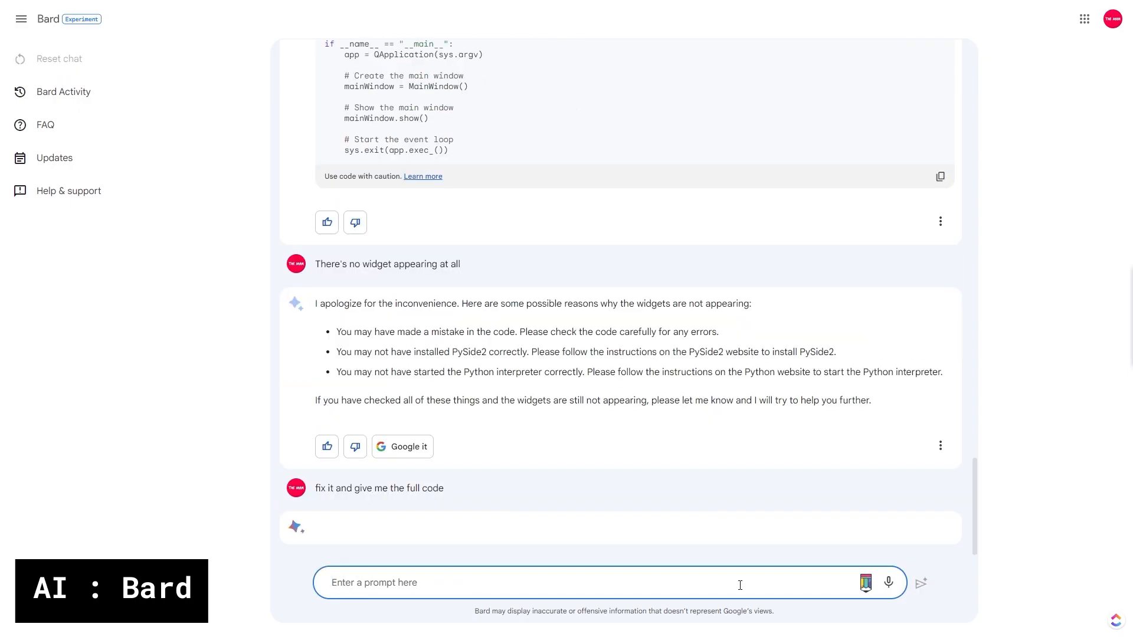
click(221, 620)
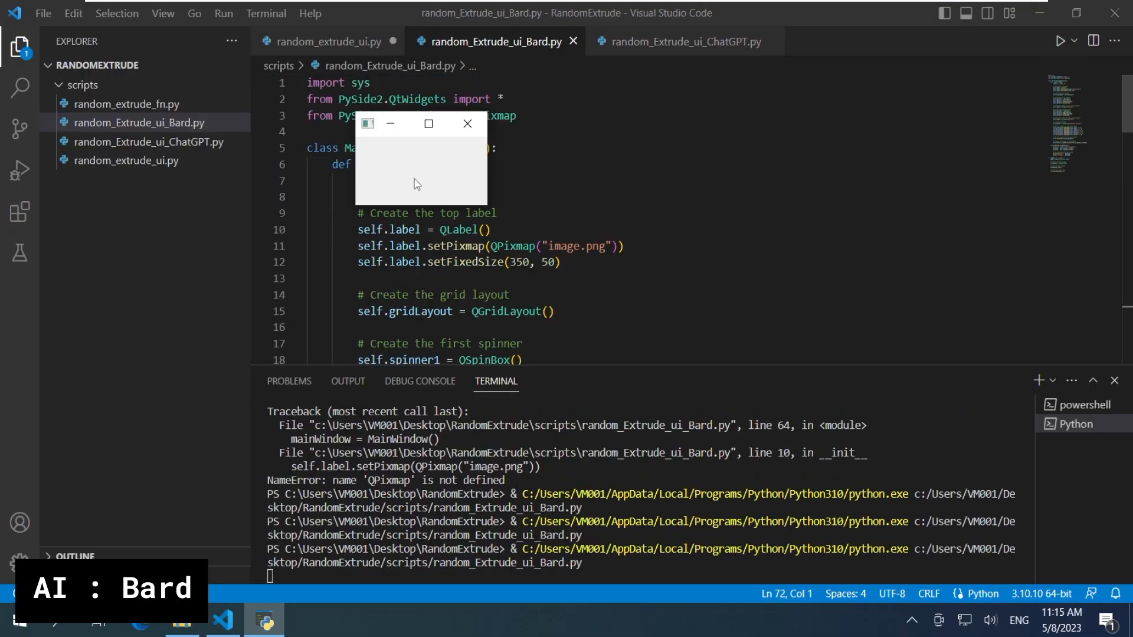
mouse_move(377, 138)
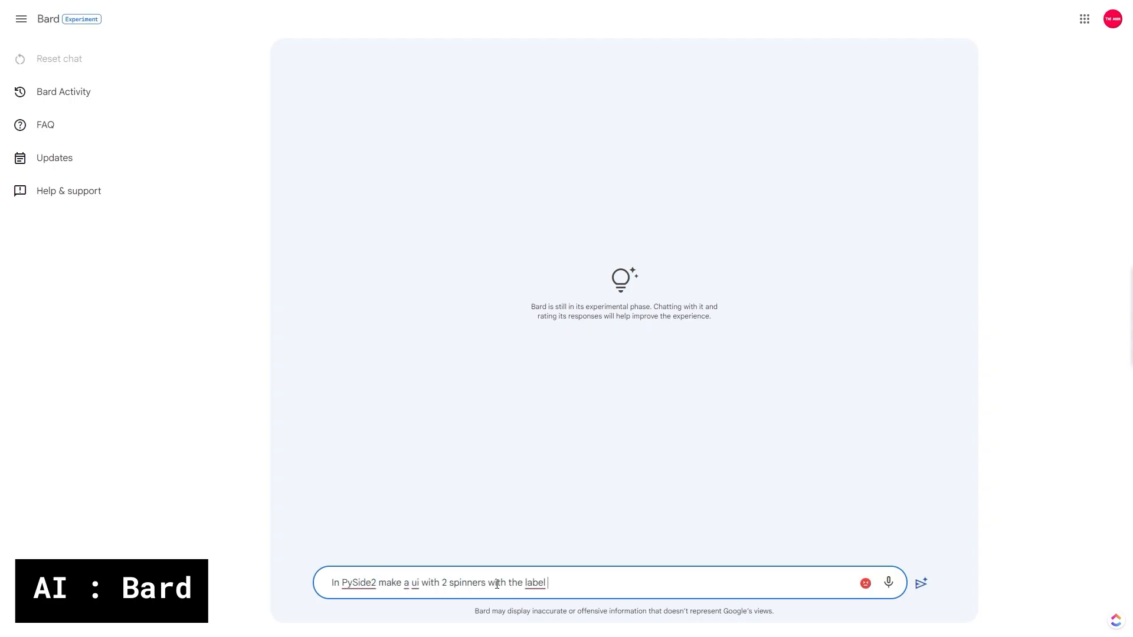
Step: Prompt Bard for spinners labelled Minimum and Maximum, with labels on their left
text(on the left side of both. 1st spinner is labelled as "Minimum". 2nd spinner labelled as "Maximum". add a button on to the buttom)
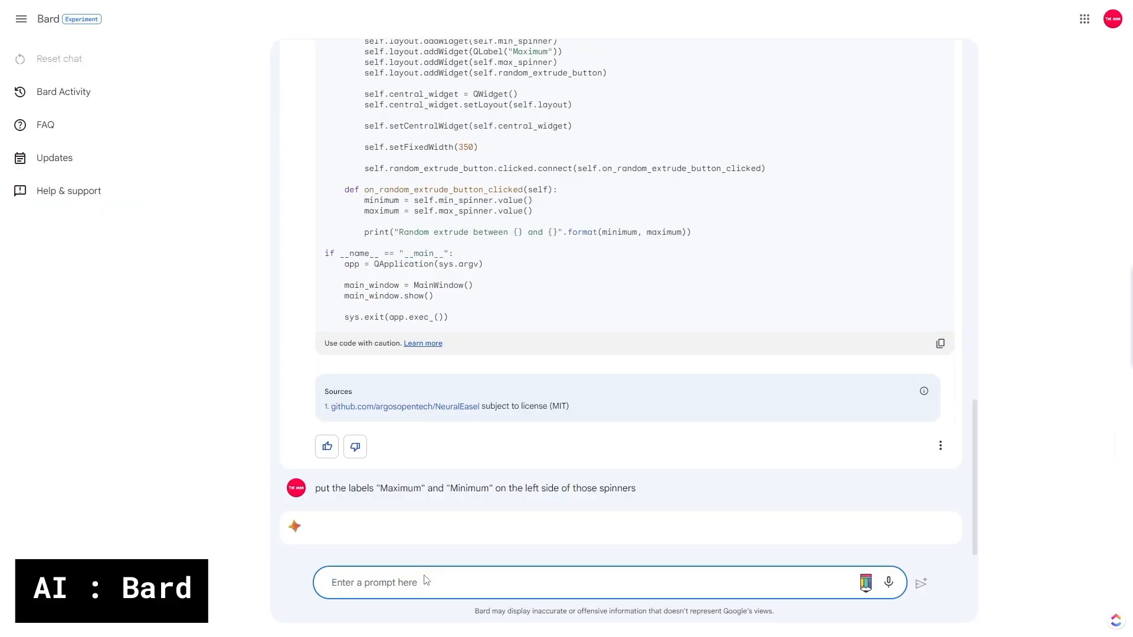
text(t)
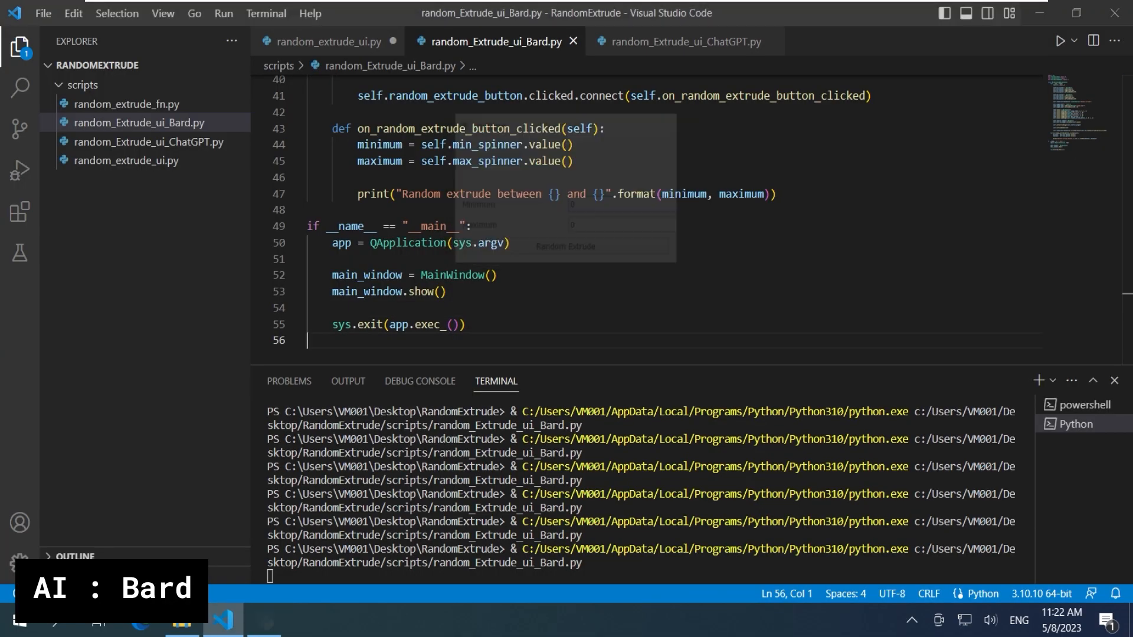
click(139, 620)
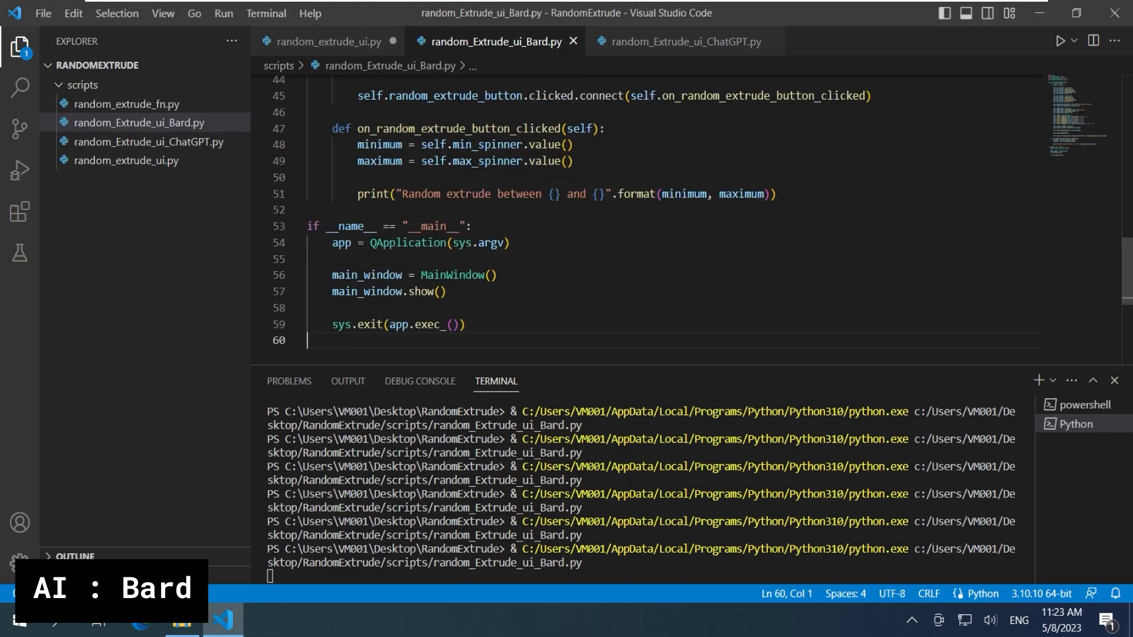
click(1062, 40)
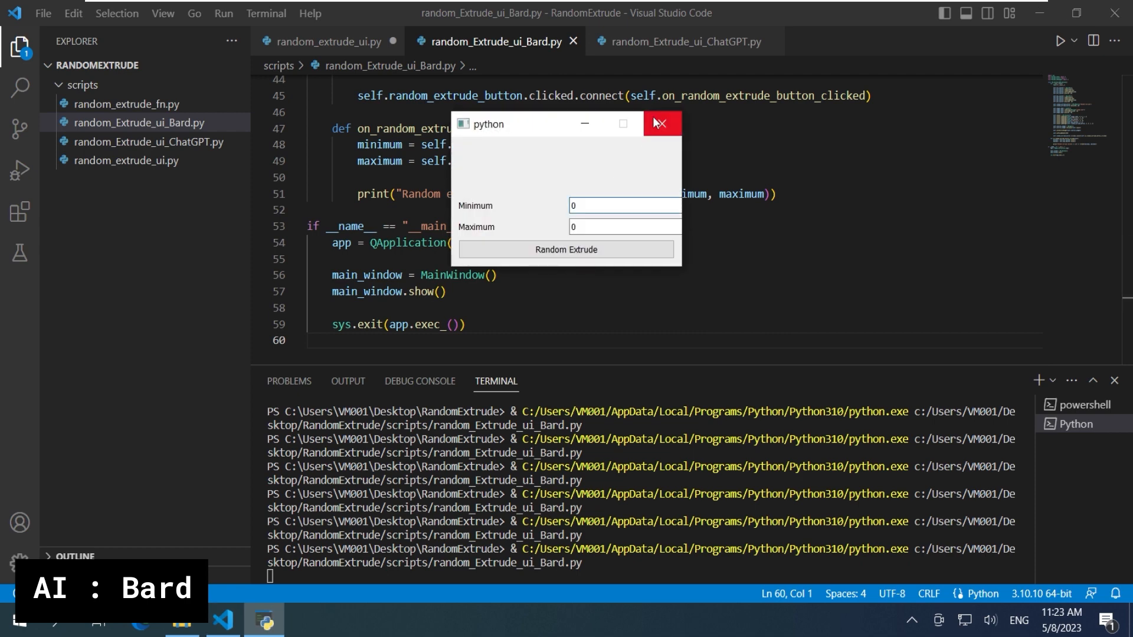
click(659, 123)
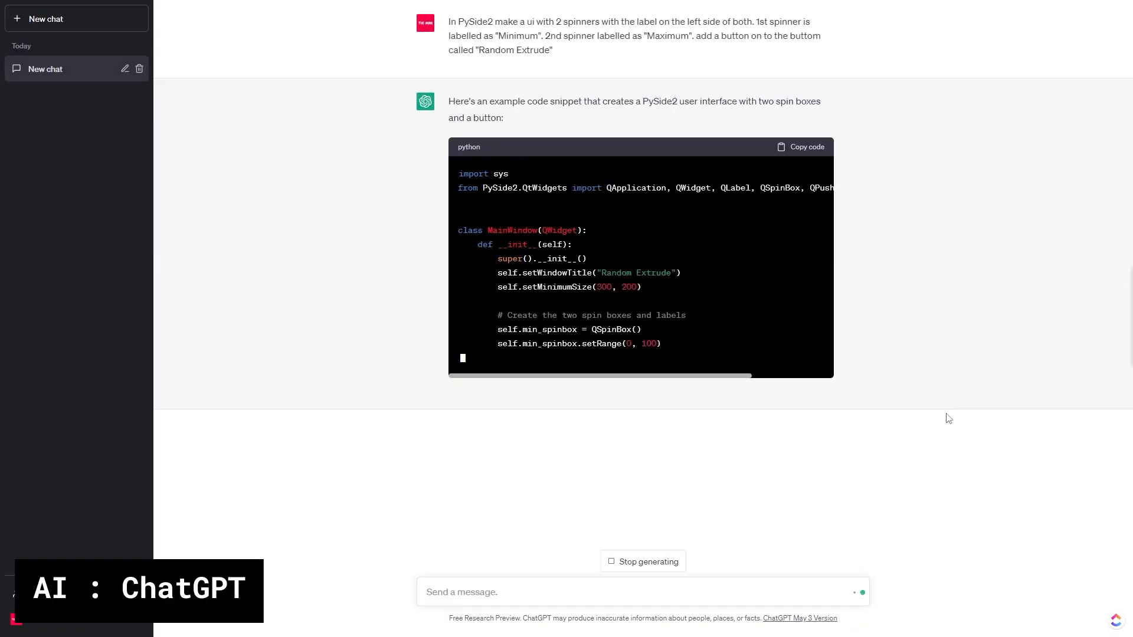
Step: Scroll through ChatGPT's spinner UI code and its 350-pixel fixed-width, 350×70 image revision
scroll(down, 3)
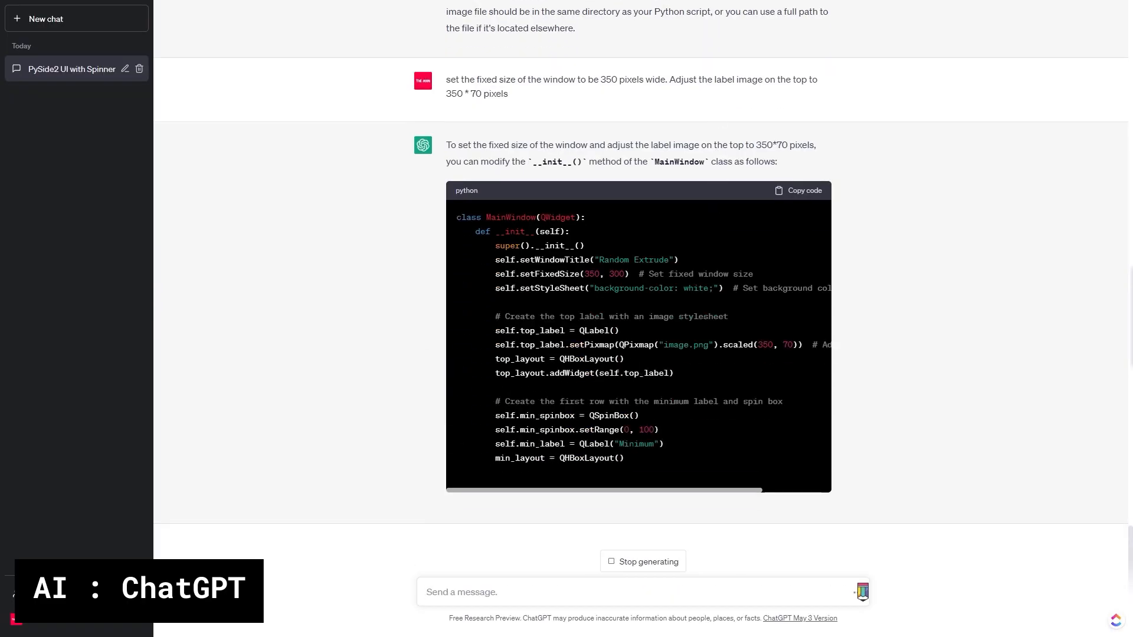
scroll(down, 3)
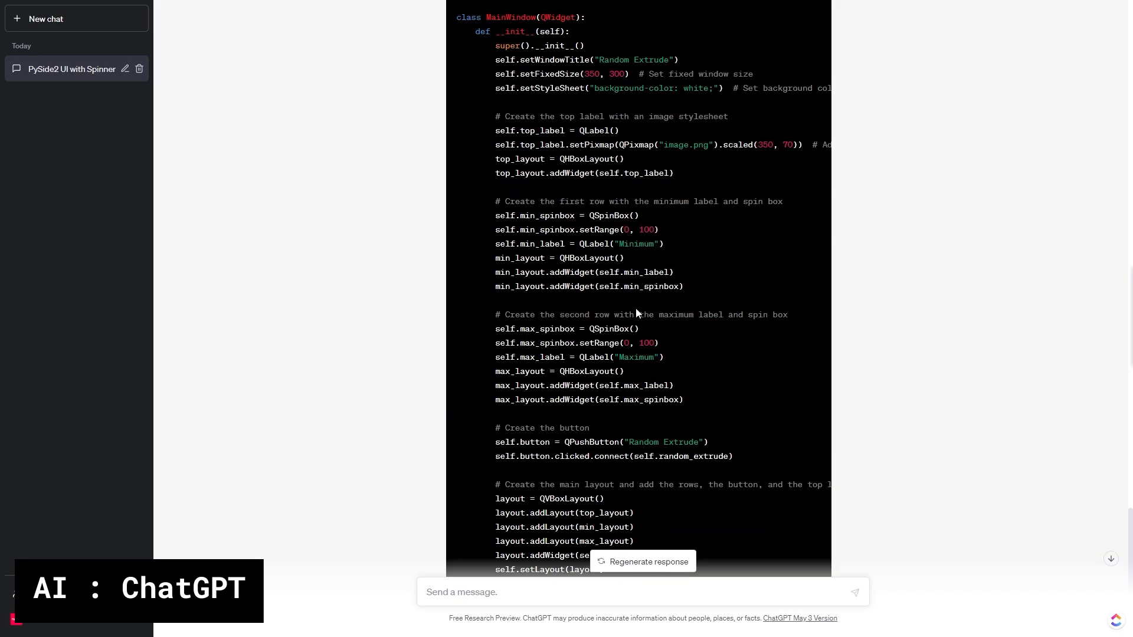
scroll(down, 3)
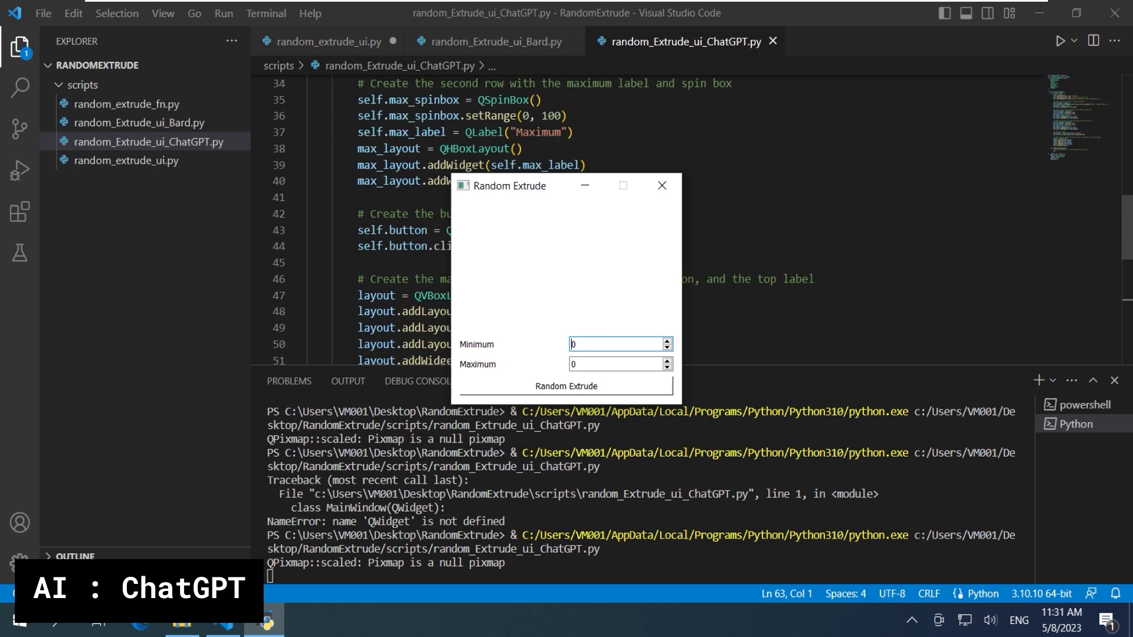
Step: Move the test Random Extrude window off the code, review the code, then close the window
scroll(up, 3)
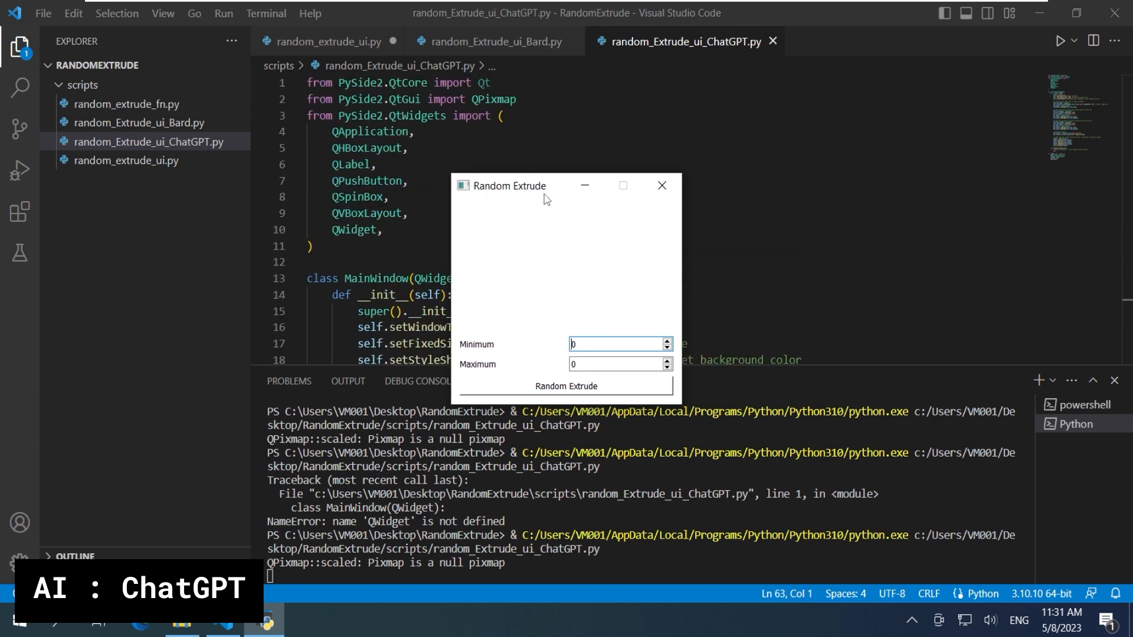
drag(547, 186, 786, 224)
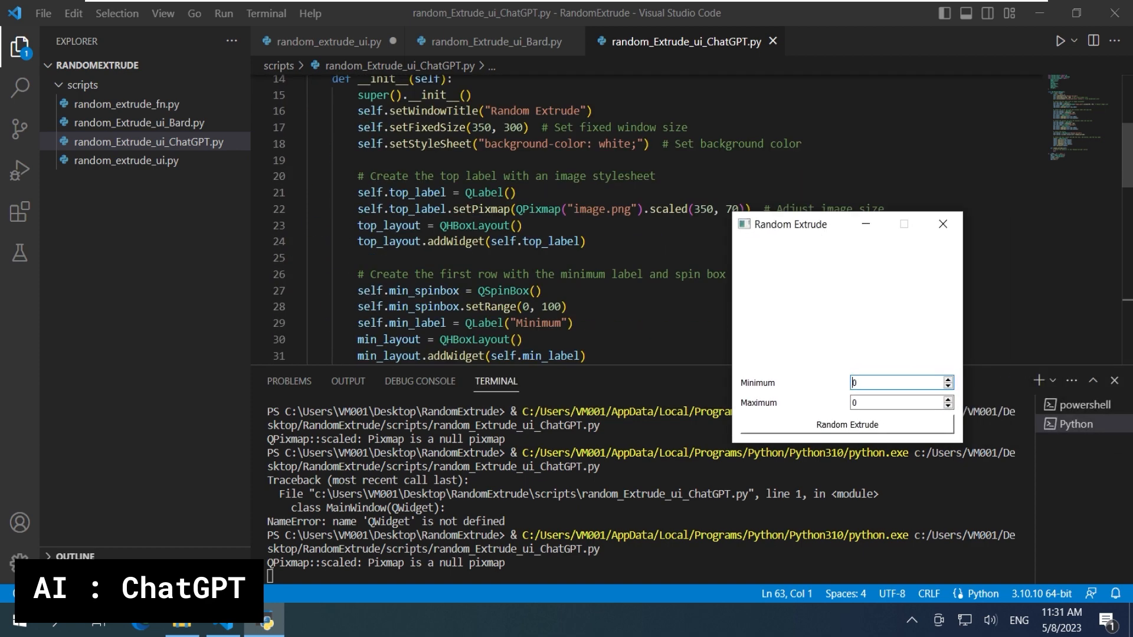
scroll(up, 3)
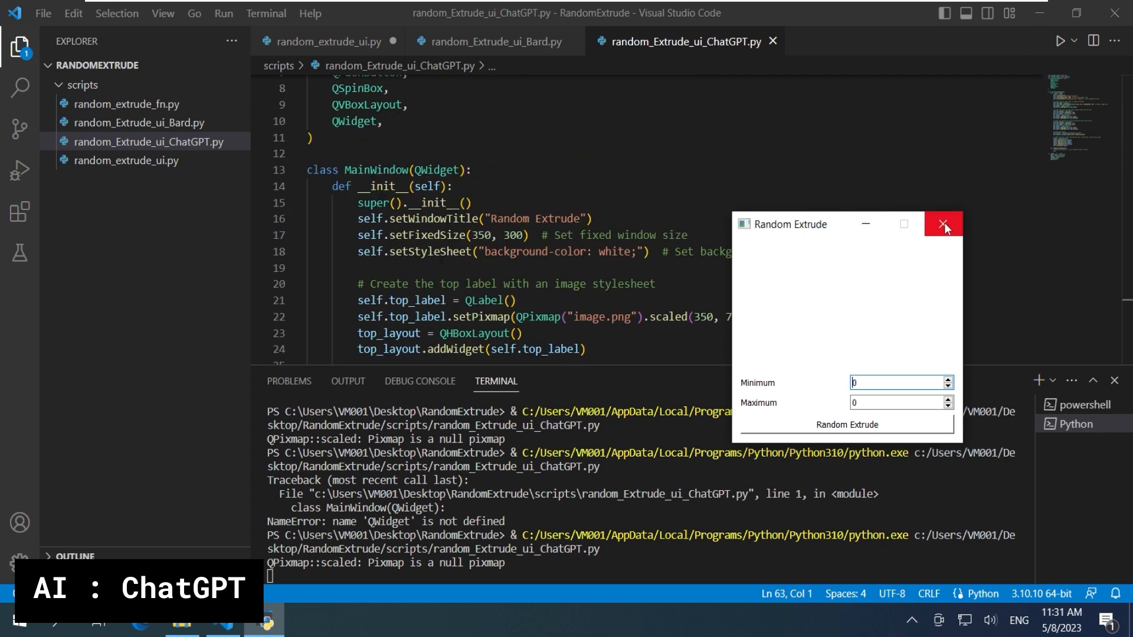
click(943, 224)
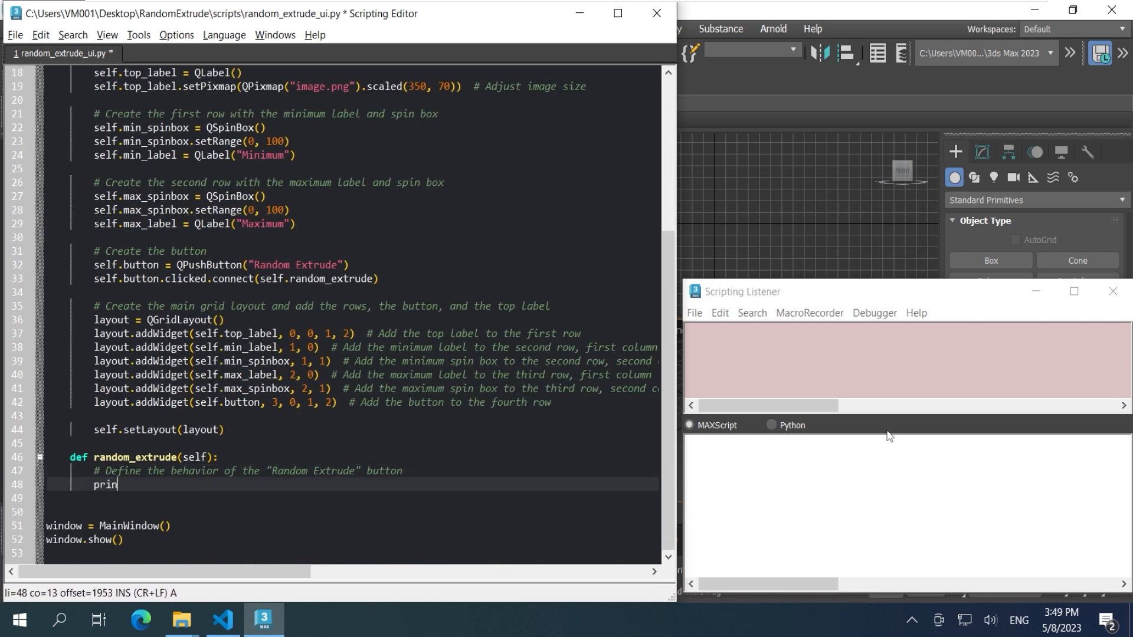
Step: Make the button print Hello!, load the banner from RandomExtrude\icons, and set 10,10,10,10 margins
text(t("Hel"))
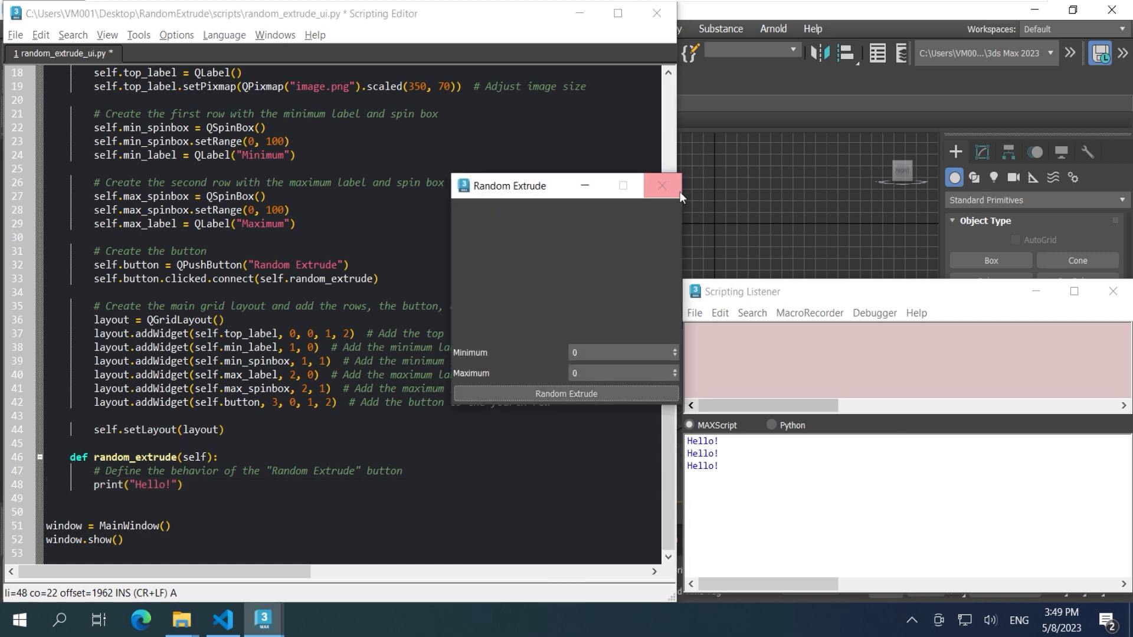
click(659, 186)
text(pixmap = QPixmap(")
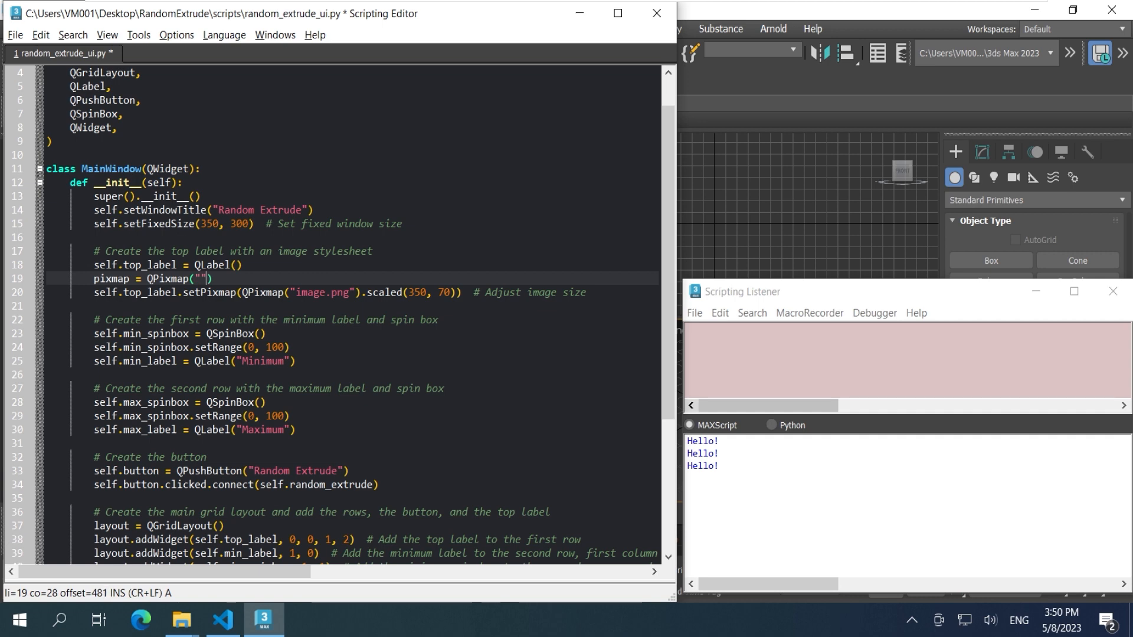
text(C:\Users\VM001\Desktop\RandomExtrude\icons\SRCIMG)
text(layout.setContentsMargins)
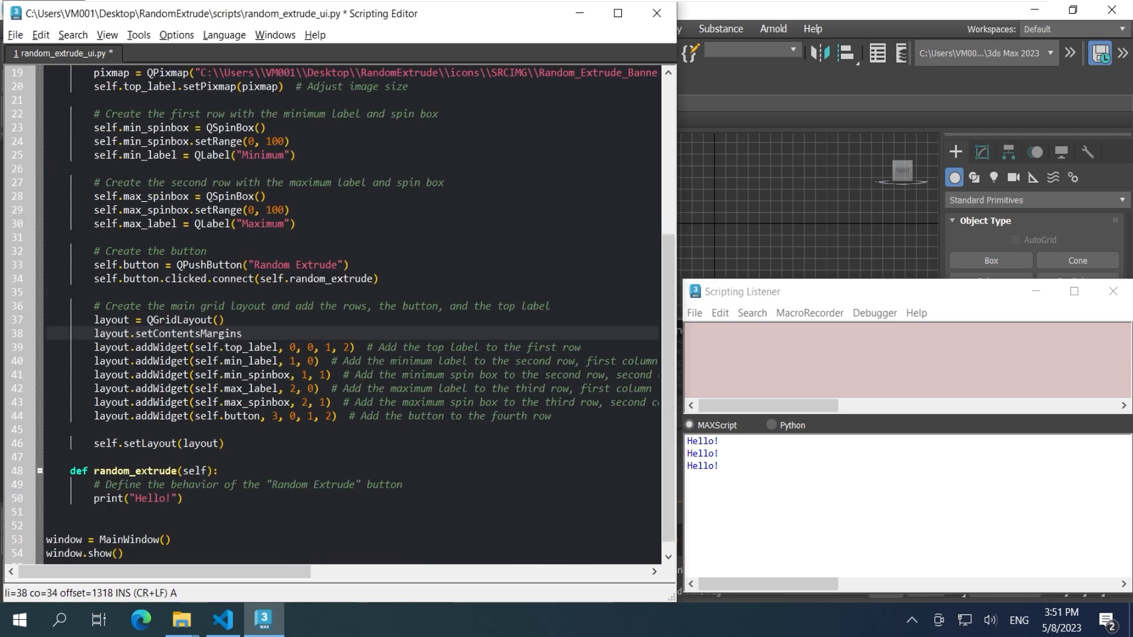
text((10,10,10,10))
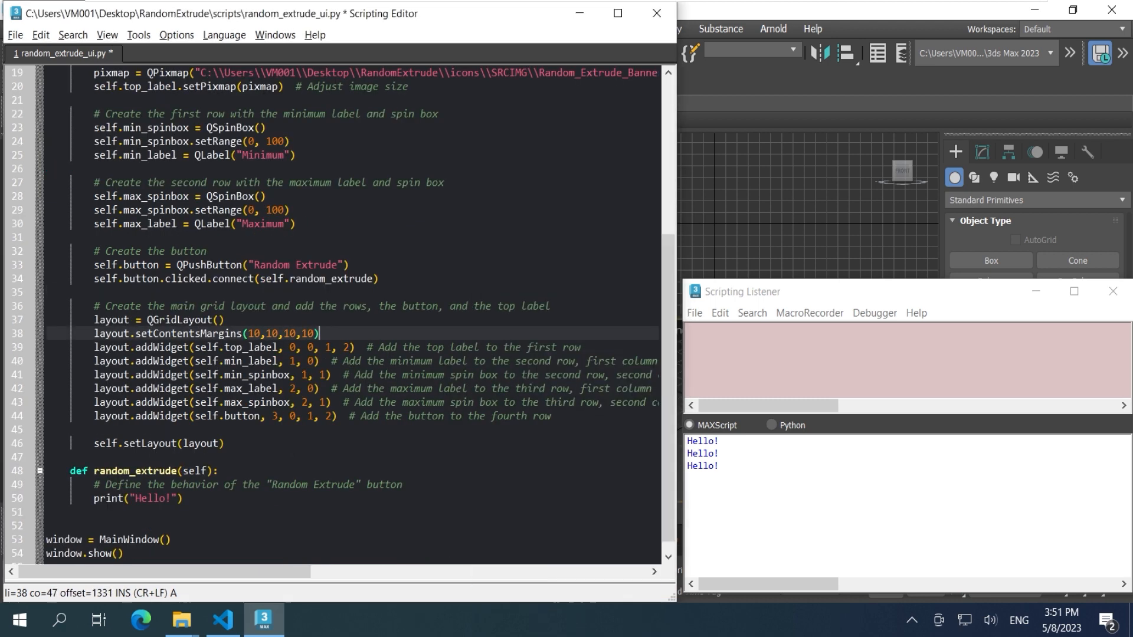
key(ctrl+e)
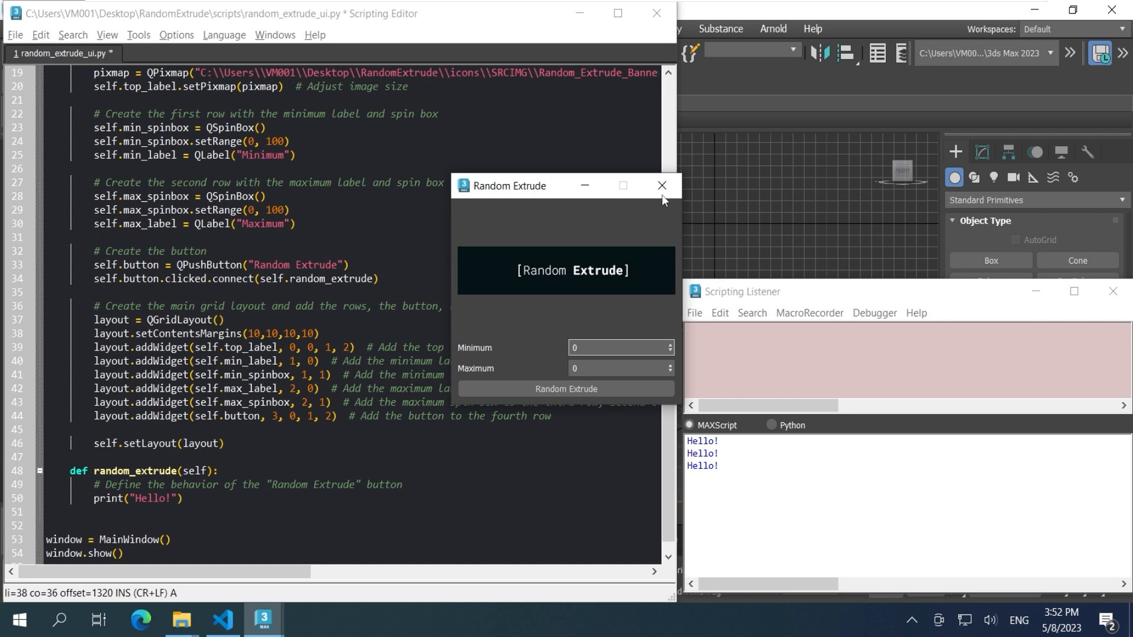
Step: Set the banner geometry, 10,80,10,10 margins and renumbered grid rows, rerunning to preview
click(660, 186)
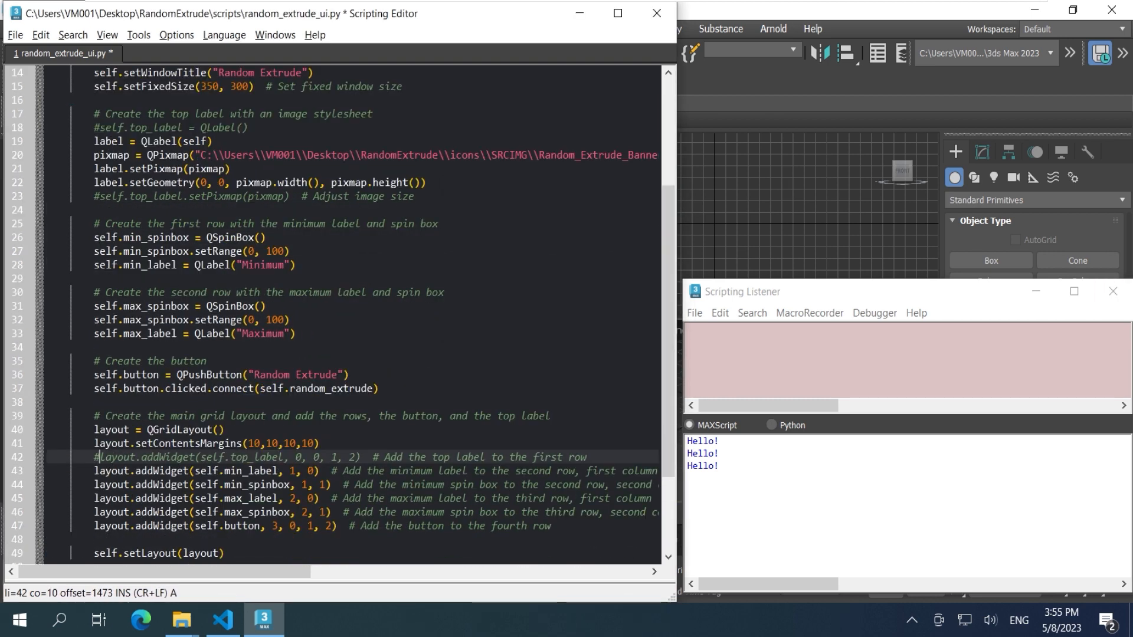
key(ctrl+e)
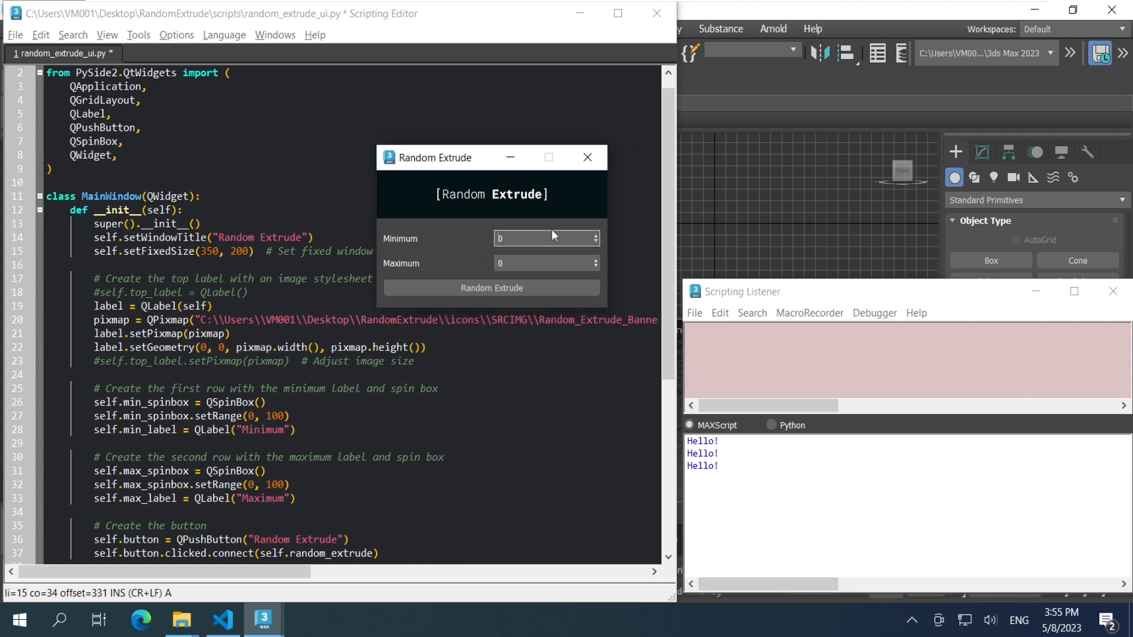
click(490, 287)
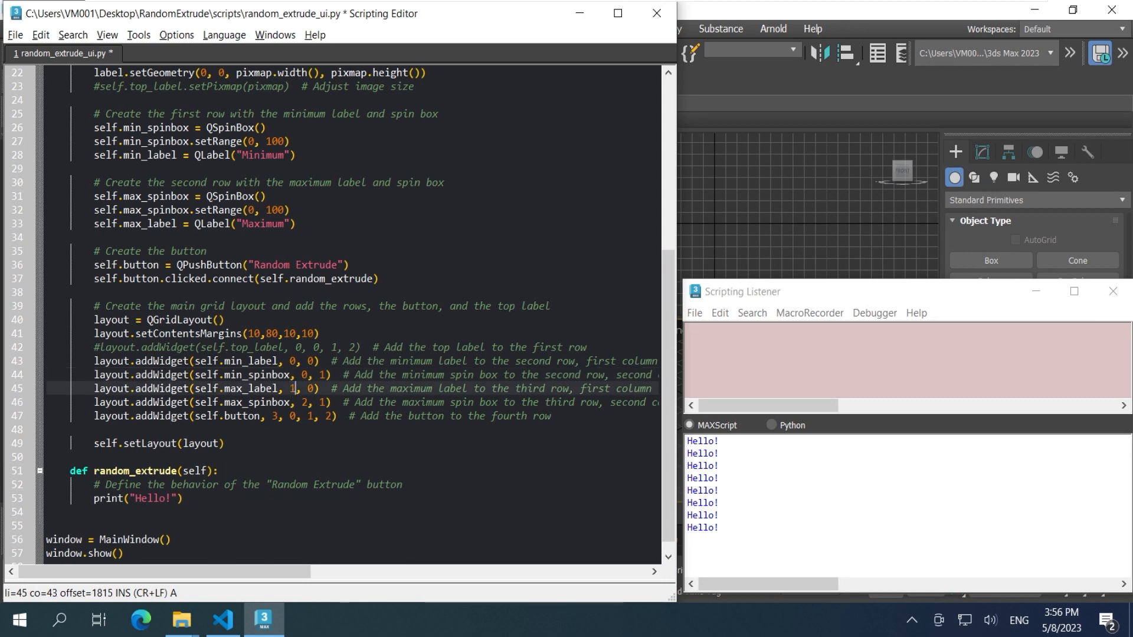
key(Ctrl+e)
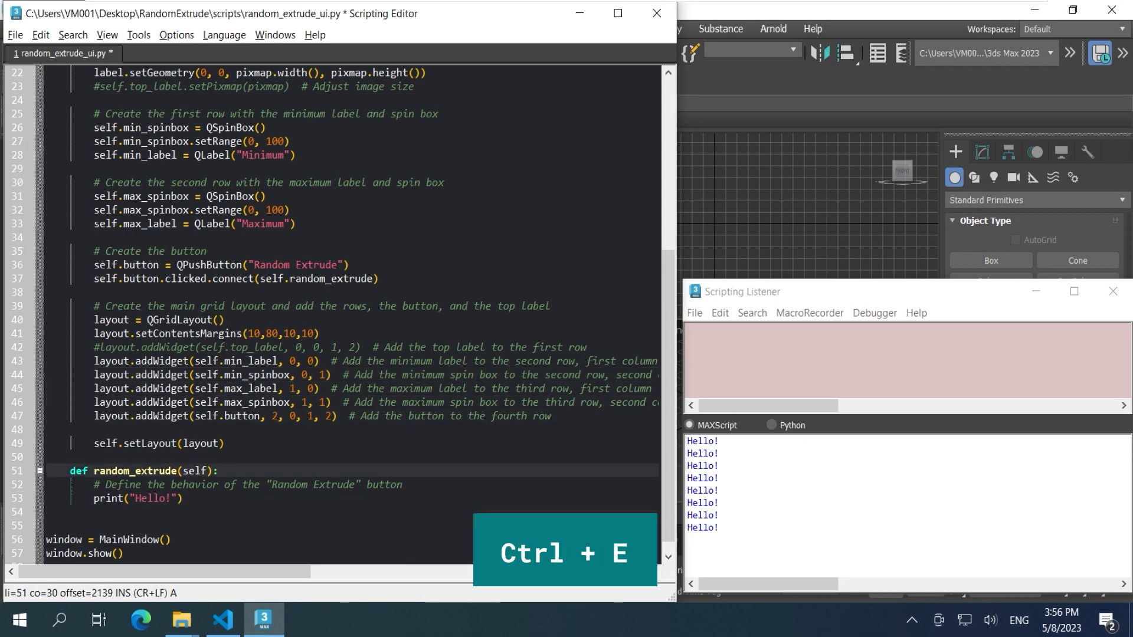
key(ctrl+e)
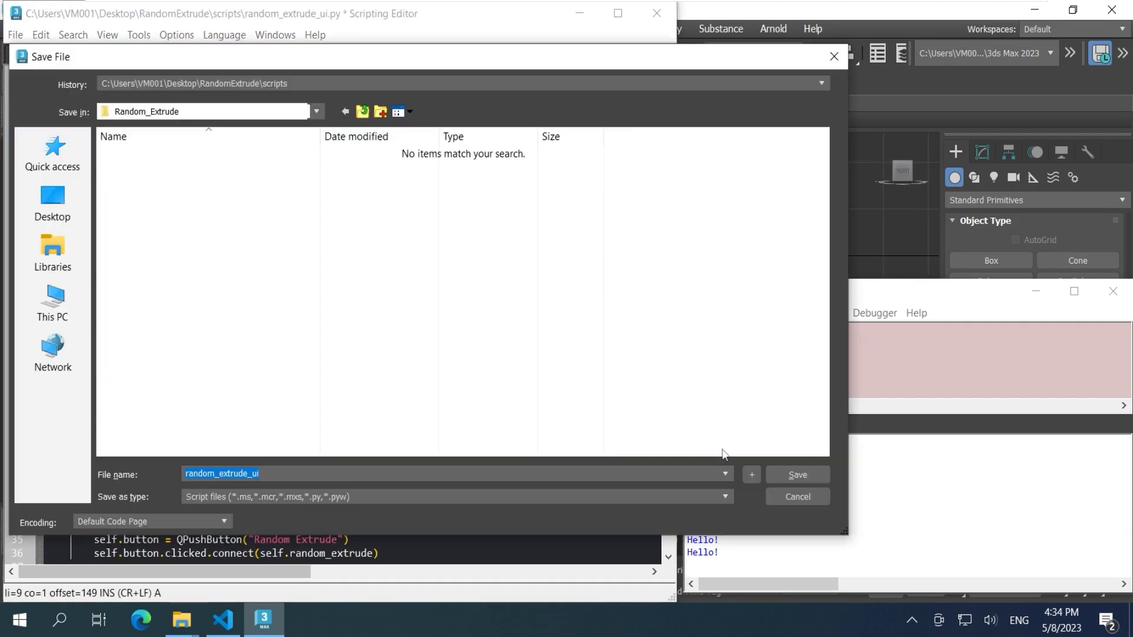
Step: Save random_extrude_ui and random_extrude_fn.py as Python files in the Random_Extrude scripts folder
click(346, 110)
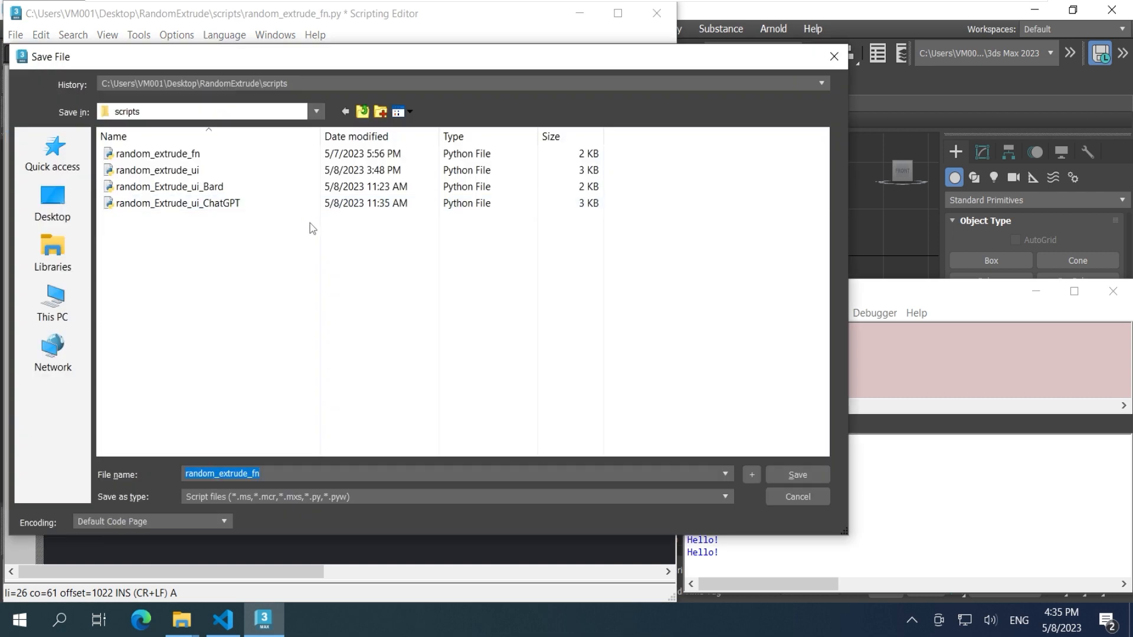
click(796, 475)
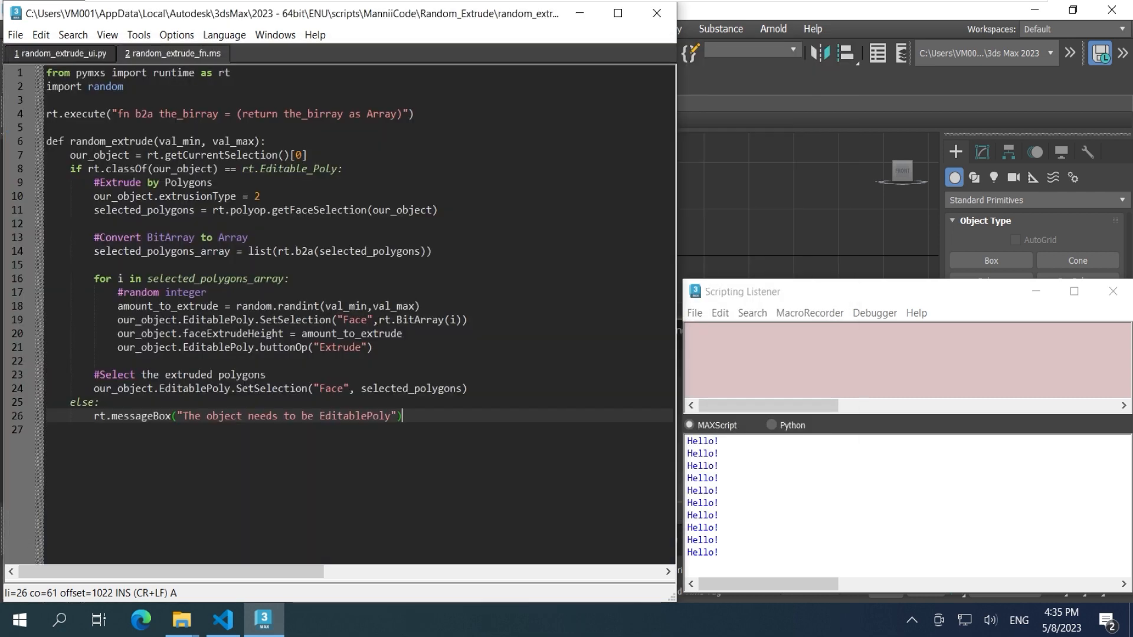
click(13, 35)
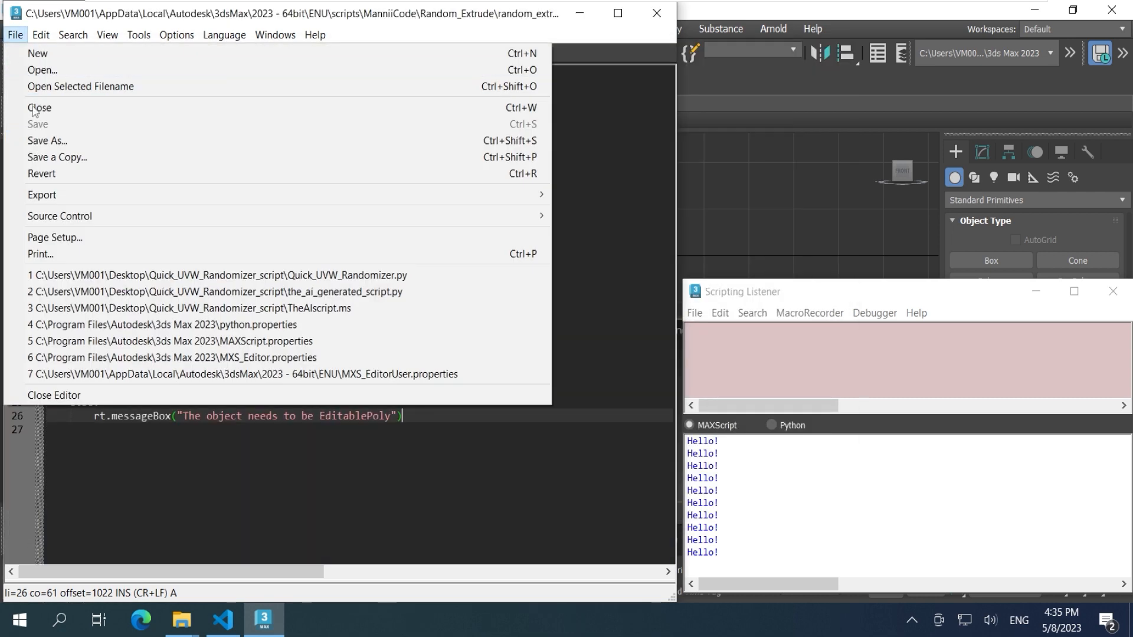
click(47, 141)
text(random_extrude_fn)
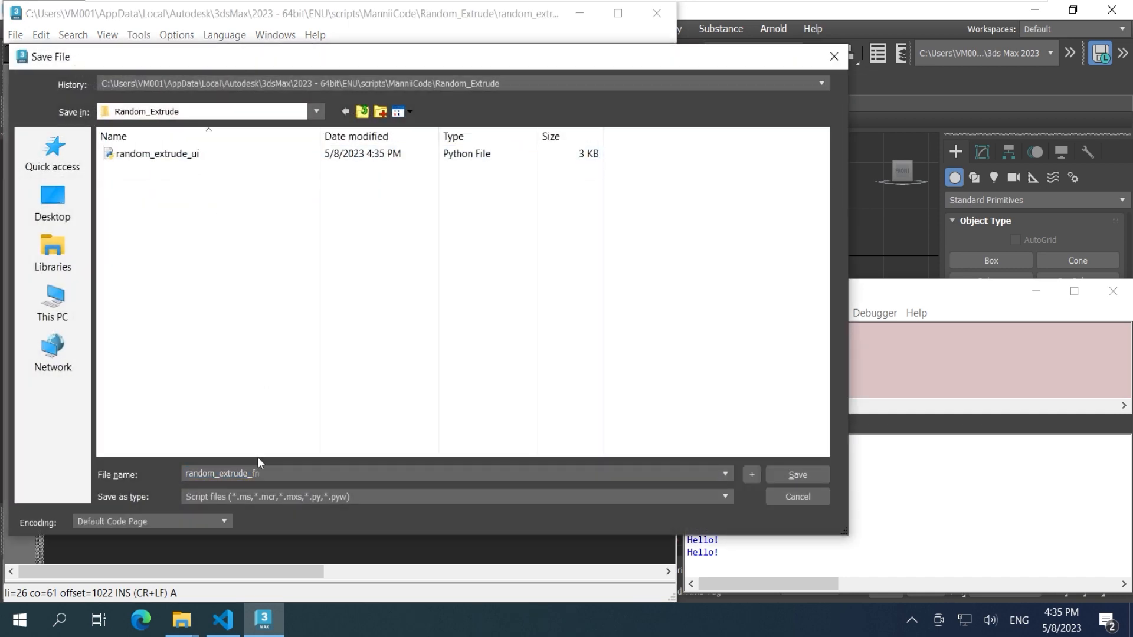
text(.py)
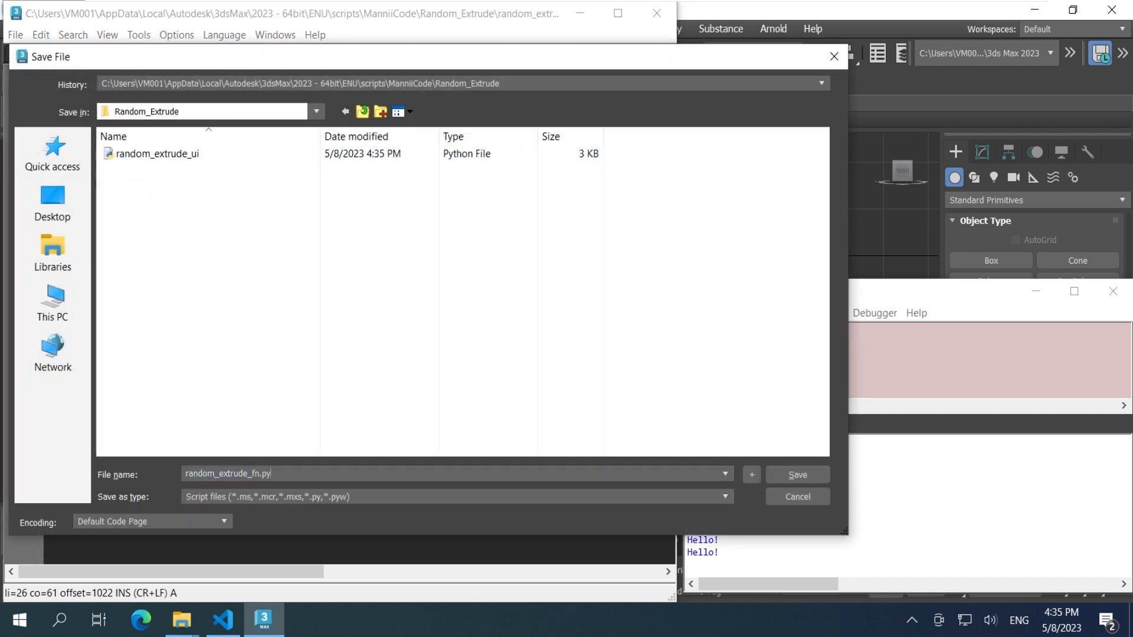
click(796, 474)
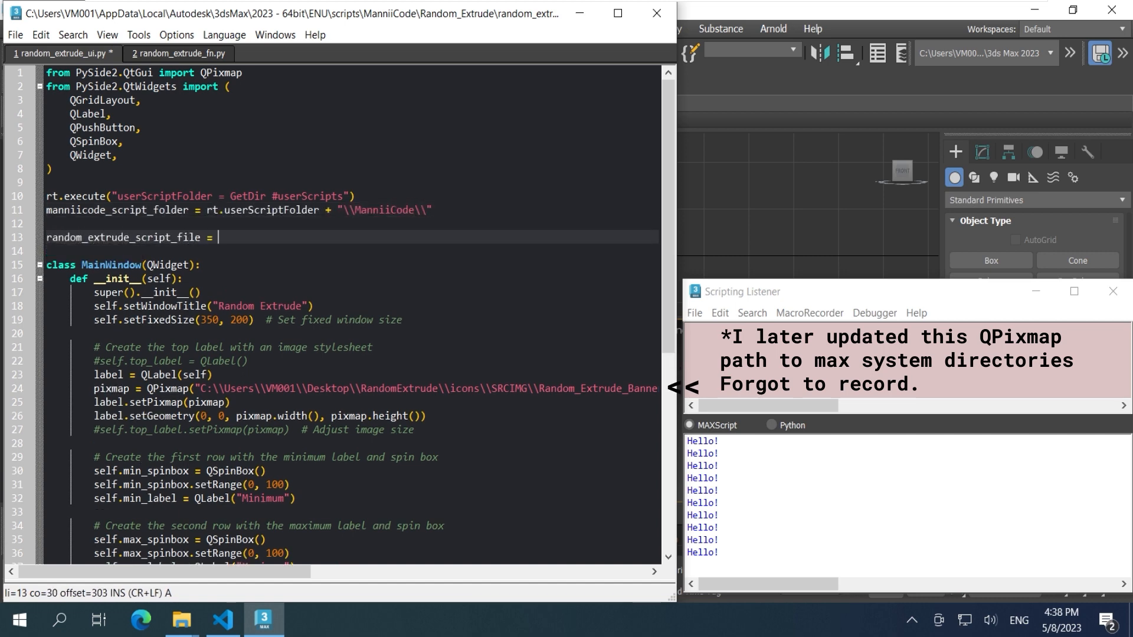
Step: Add the pymxs runtime import, the Random_Extrude script path, and random_extrude(value_min, value_max)
text(manniicode_script_folder + "\\Random_Extrude\\random_extrude_fn.py)
click(351, 251)
text(rt.executeScriptFile("random_extrude_script"))
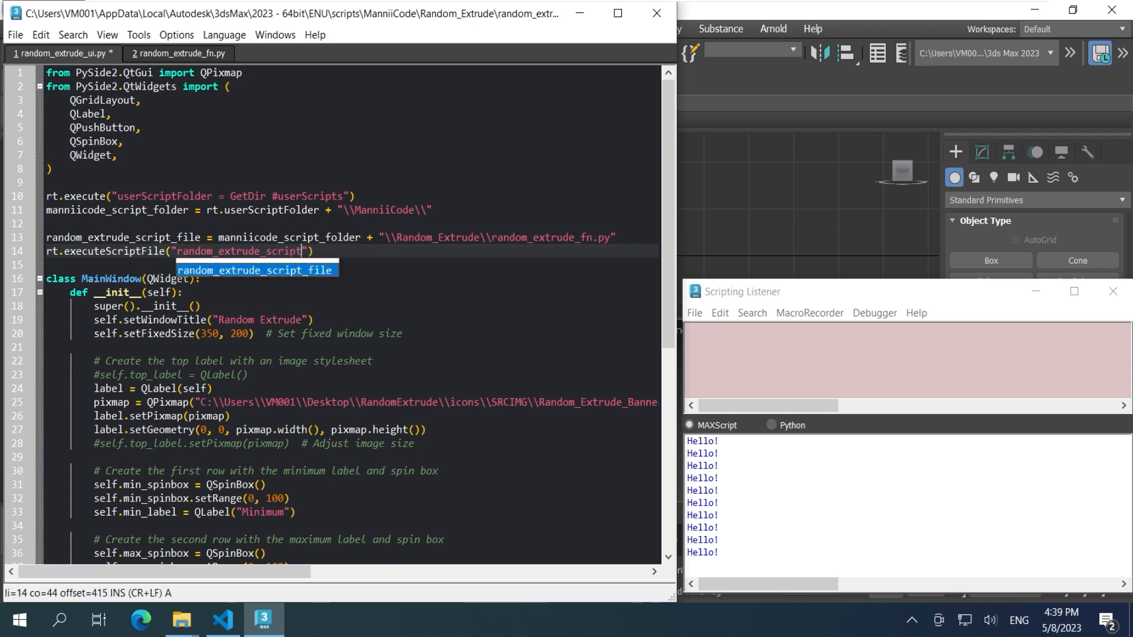
key(ctrl+e)
text(from p)
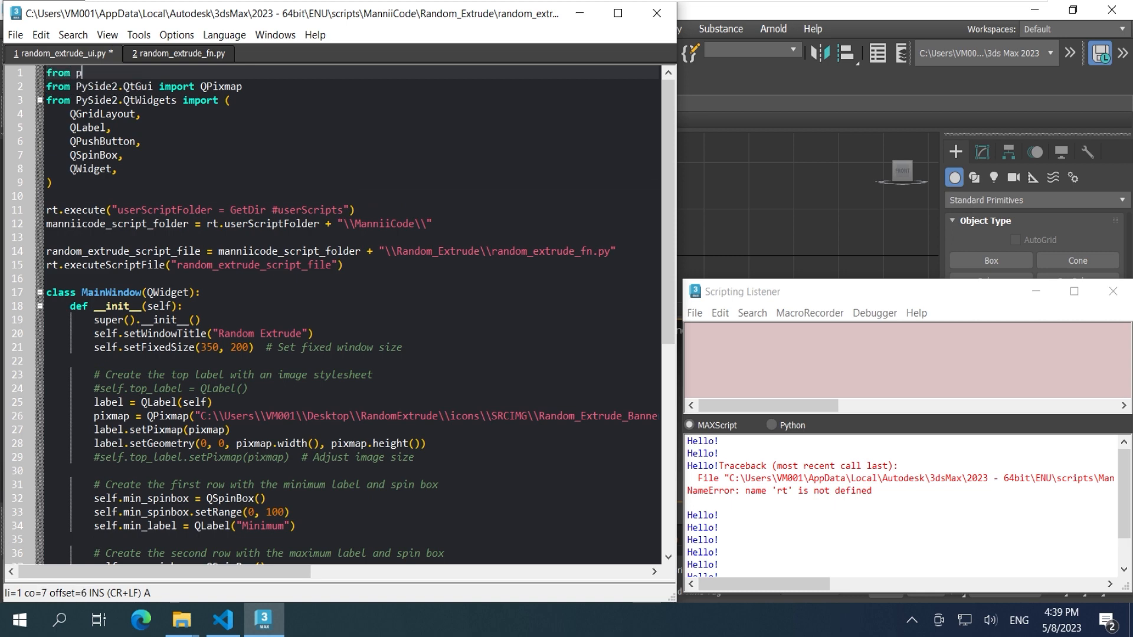
text(ymxs import runtime)
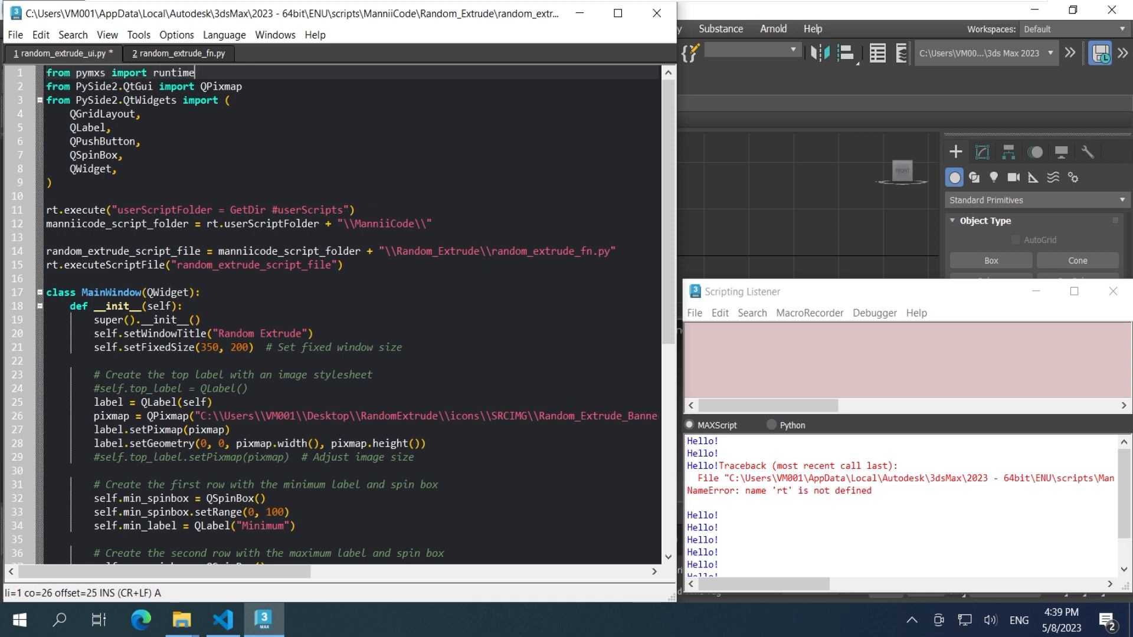
scroll(down, 3)
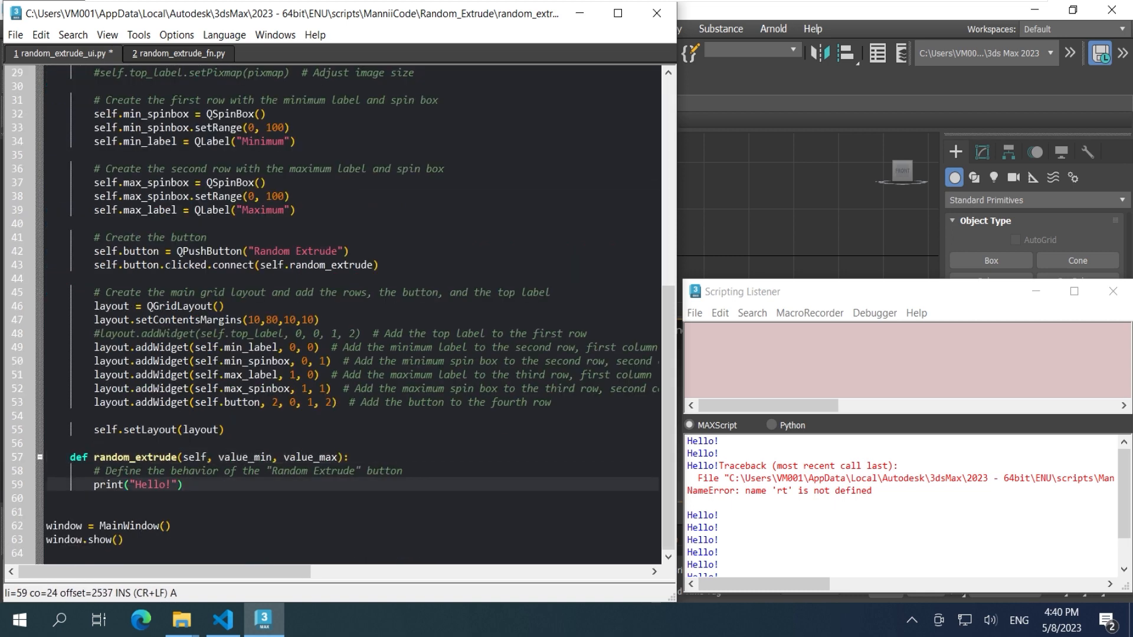
text(random_extrude(value_min, value_max))
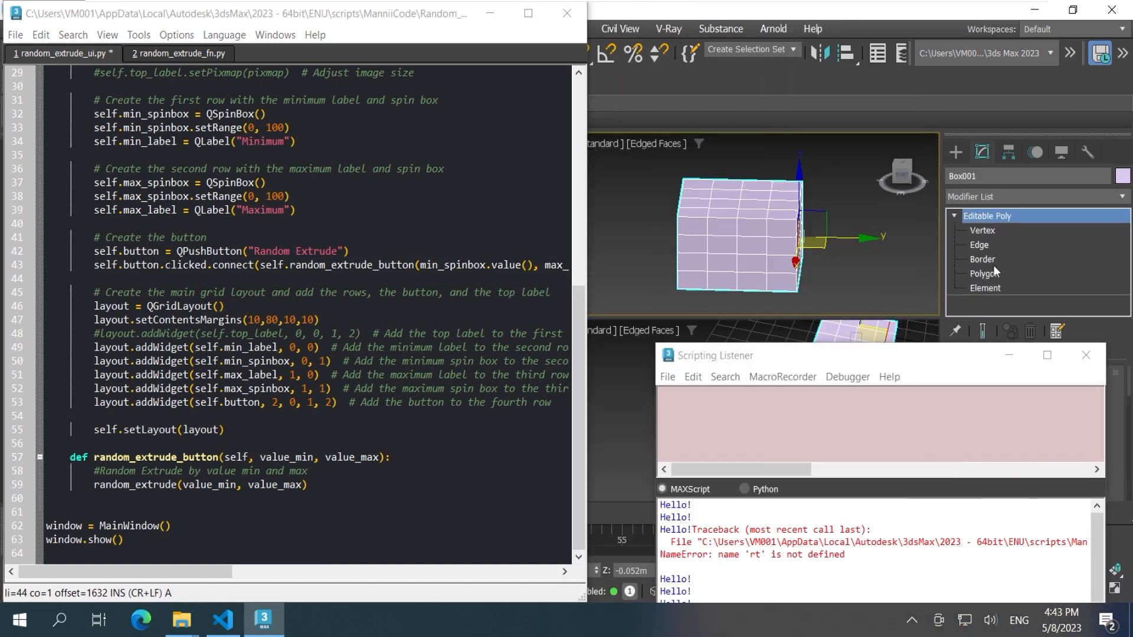
Step: Run the updated UI script, randomly extrude the box's faces, then undo three extrusion steps
key(ctrl+e)
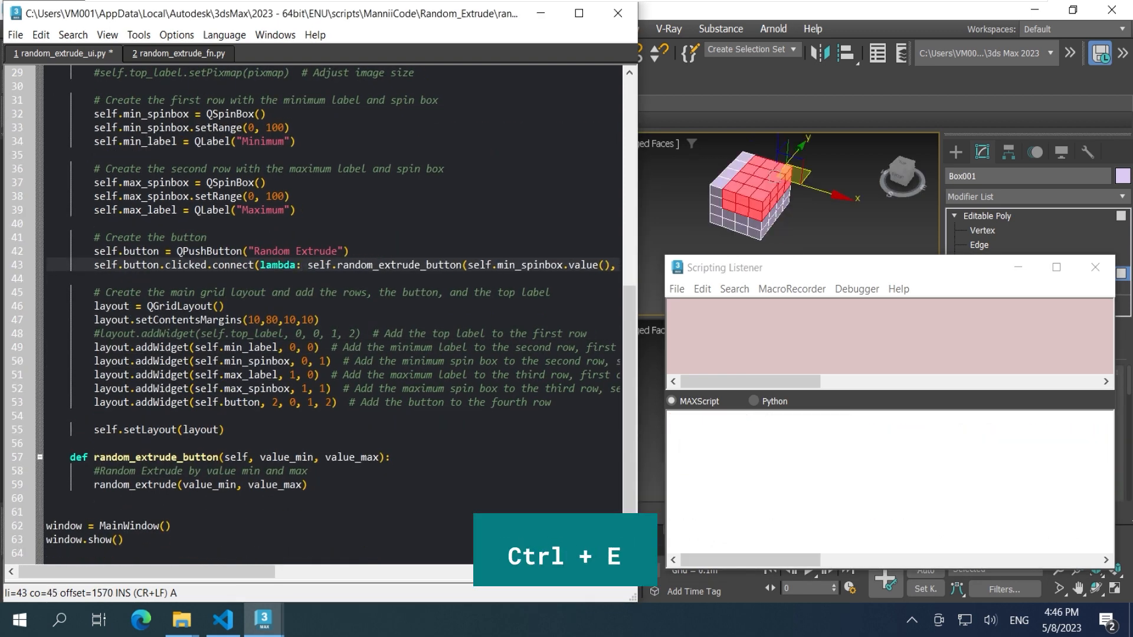
key(ctrl+e)
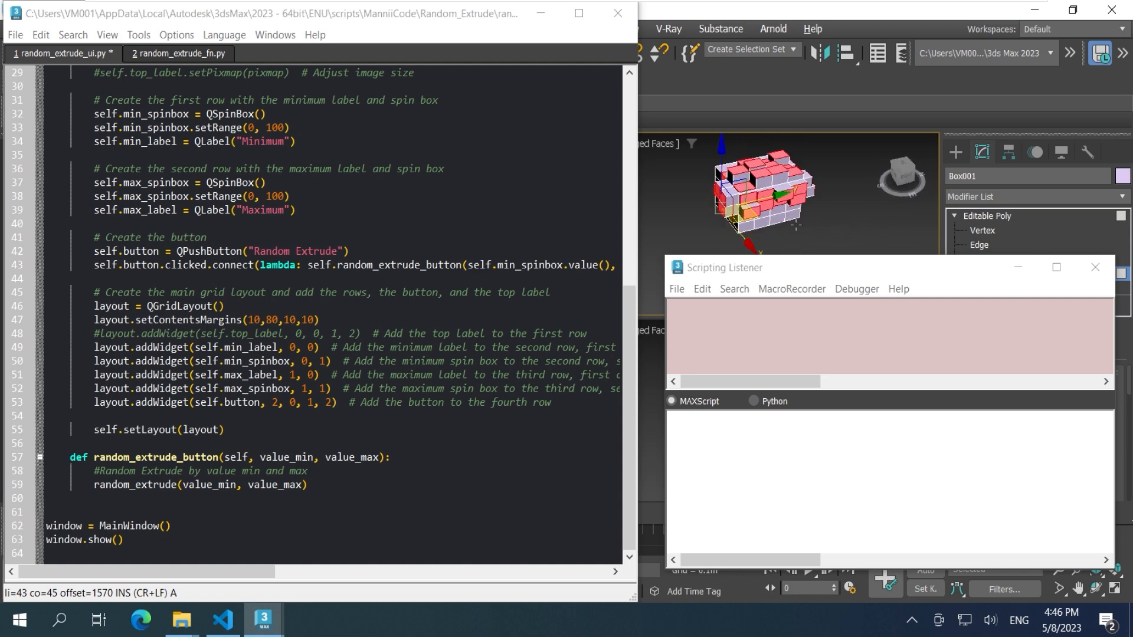
key(ctrl+z)
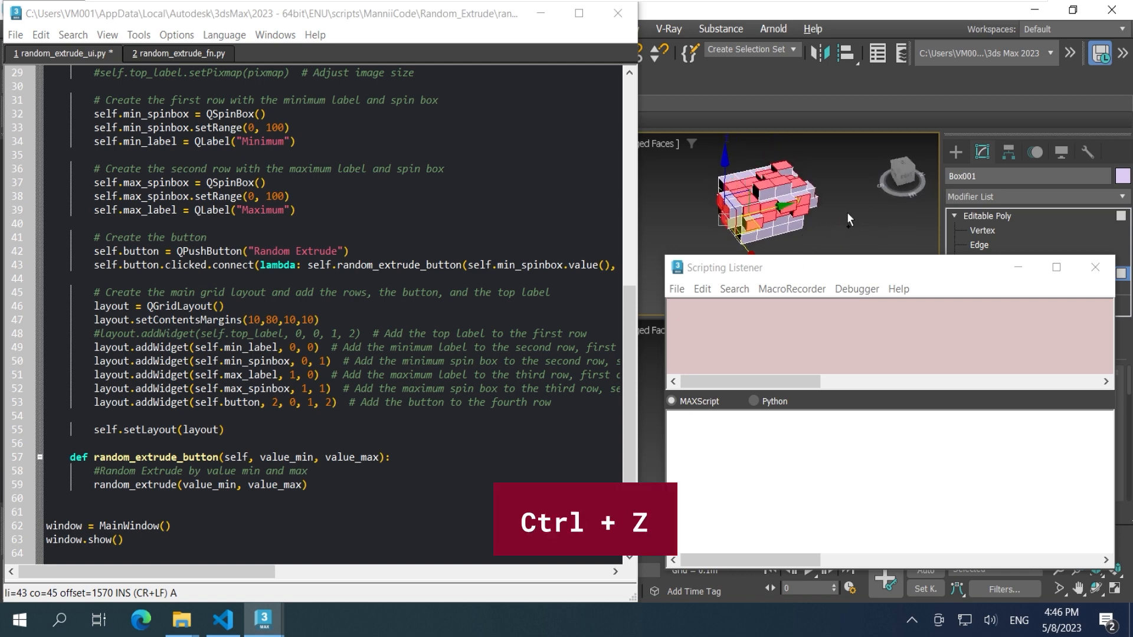
key(ctrl+z)
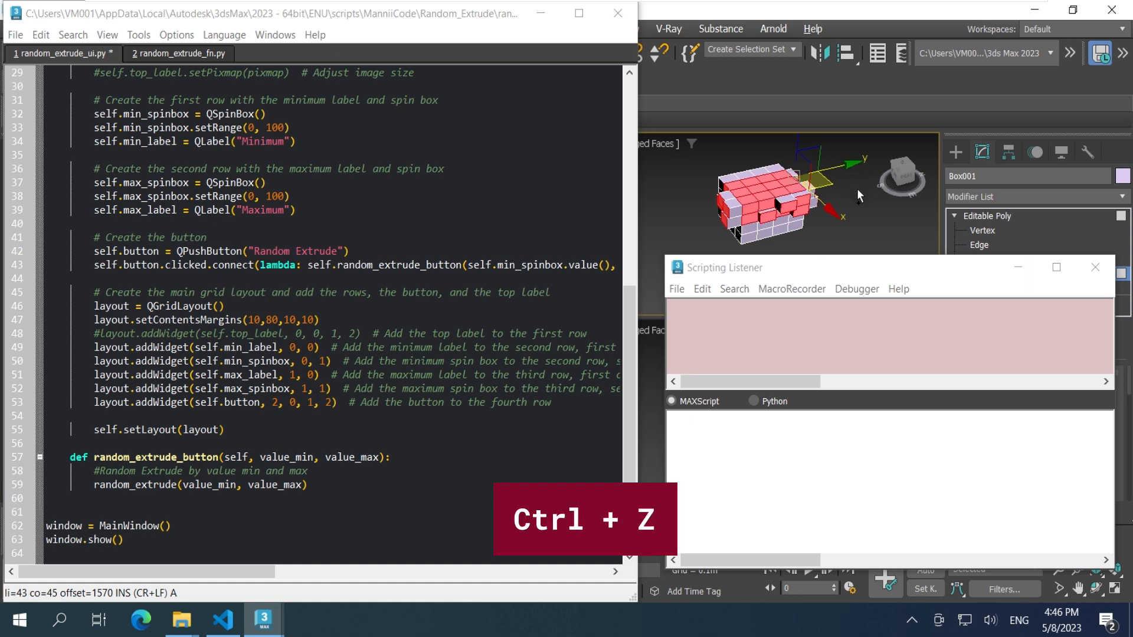
key(ctrl+z)
text(self.max_spi)
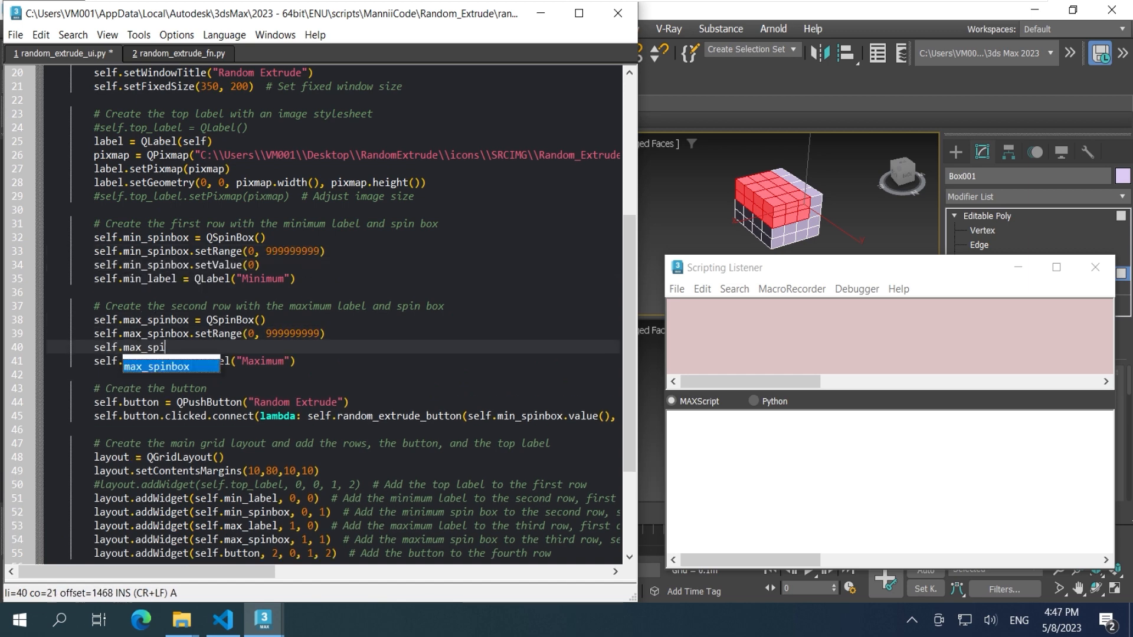
Step: Name the max_spinbox, wrap the extrusion in pymxs.undo(True,""), and rerun the UI script
click(178, 52)
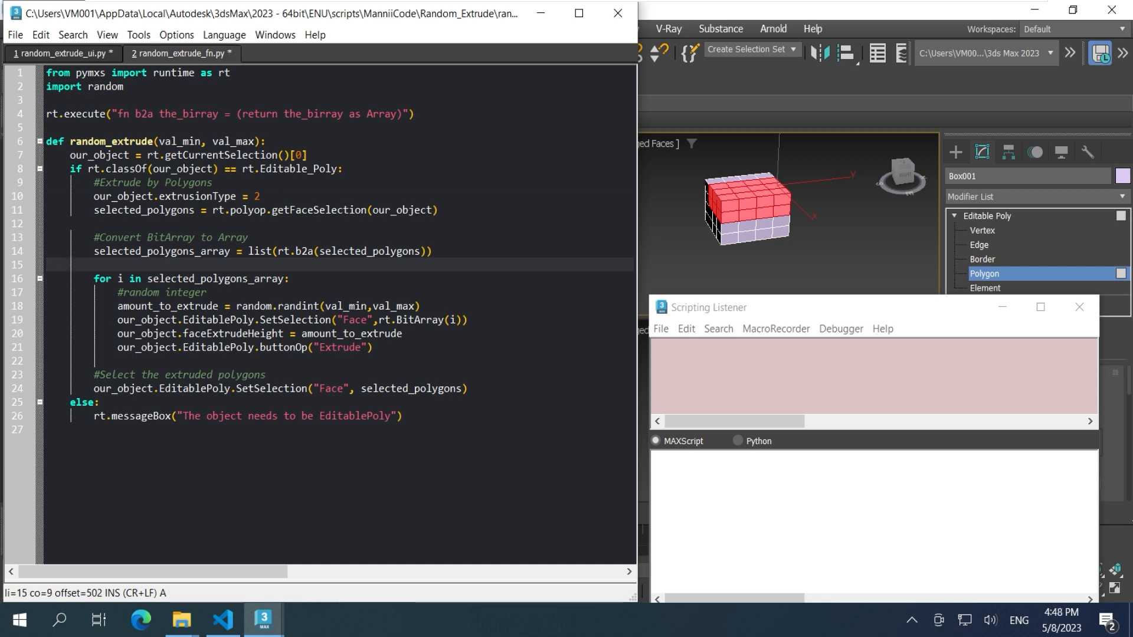
text(with pymxs.undo(True,""):)
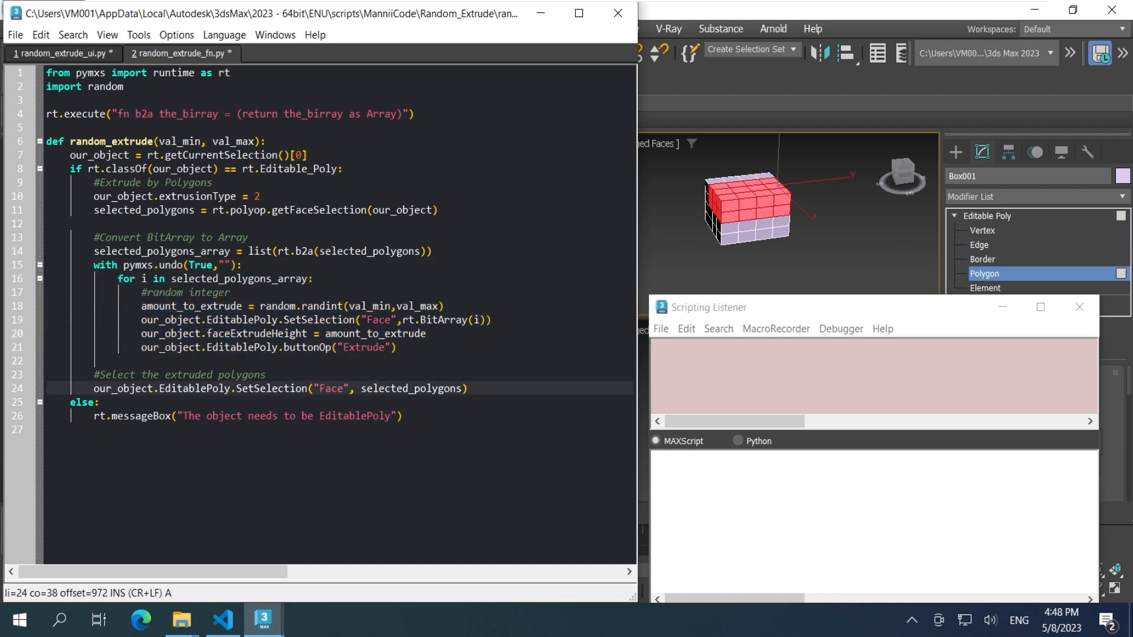
click(59, 53)
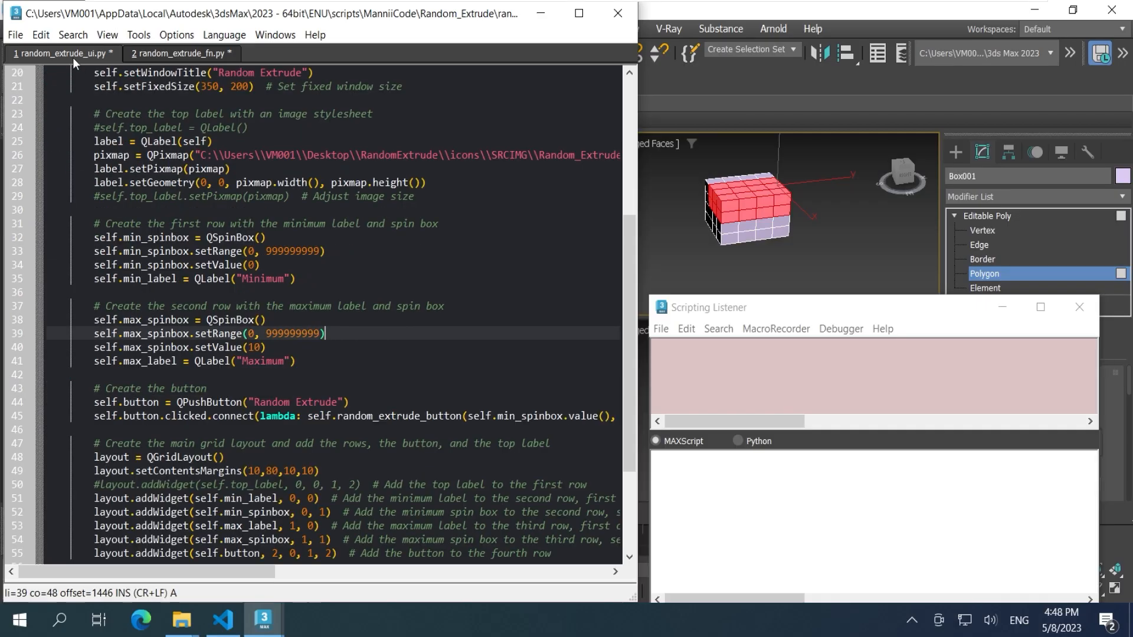
key(ctrl+e)
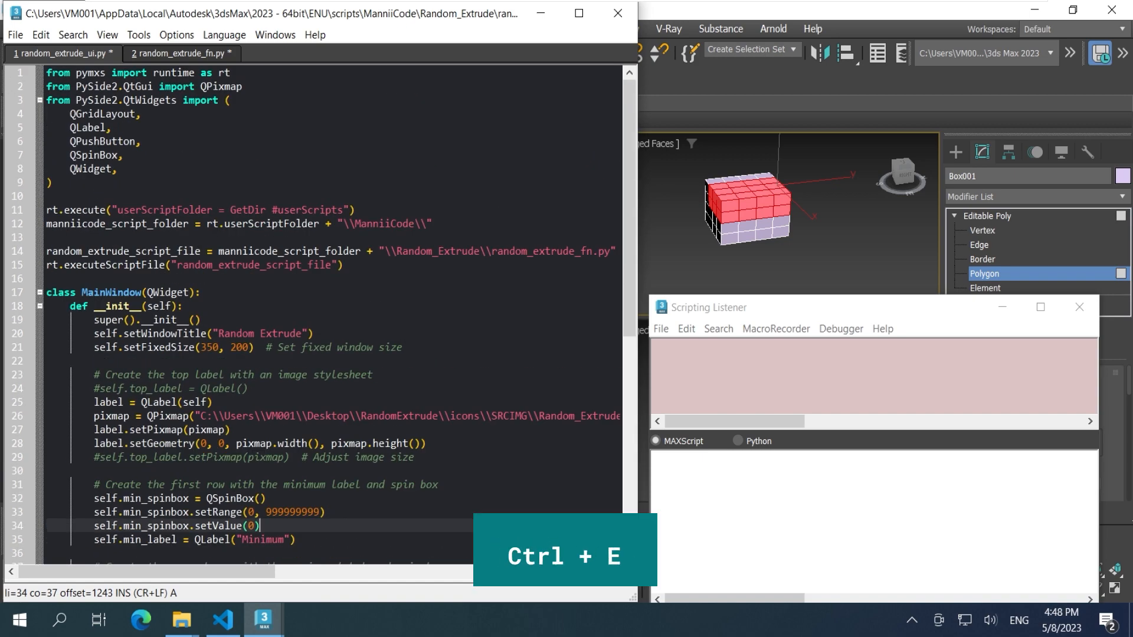
key(ctrl+e)
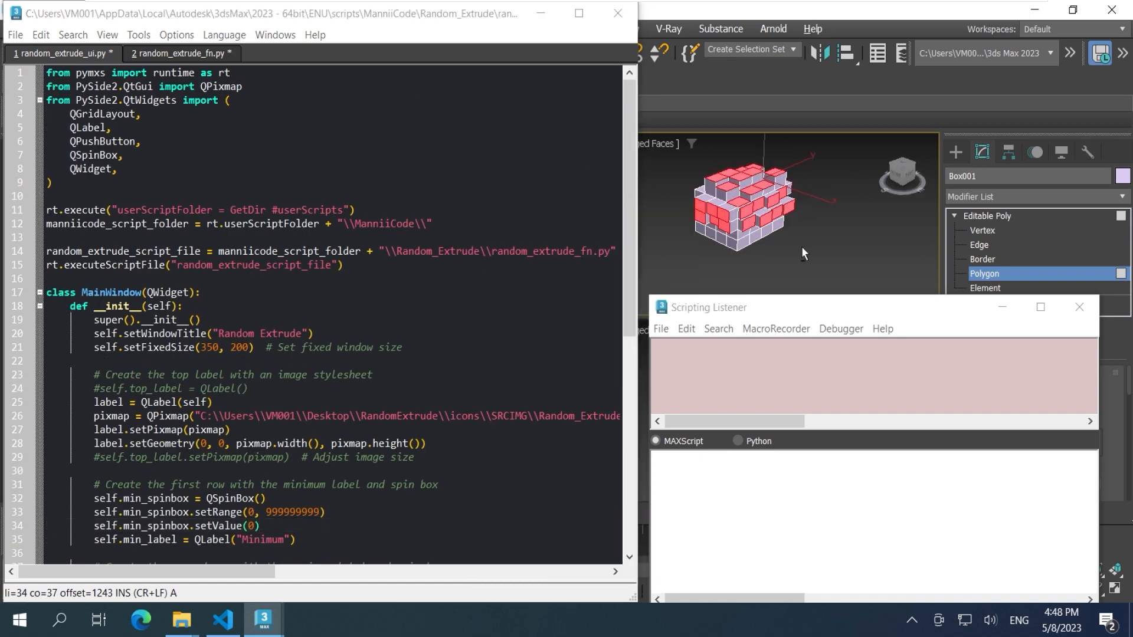